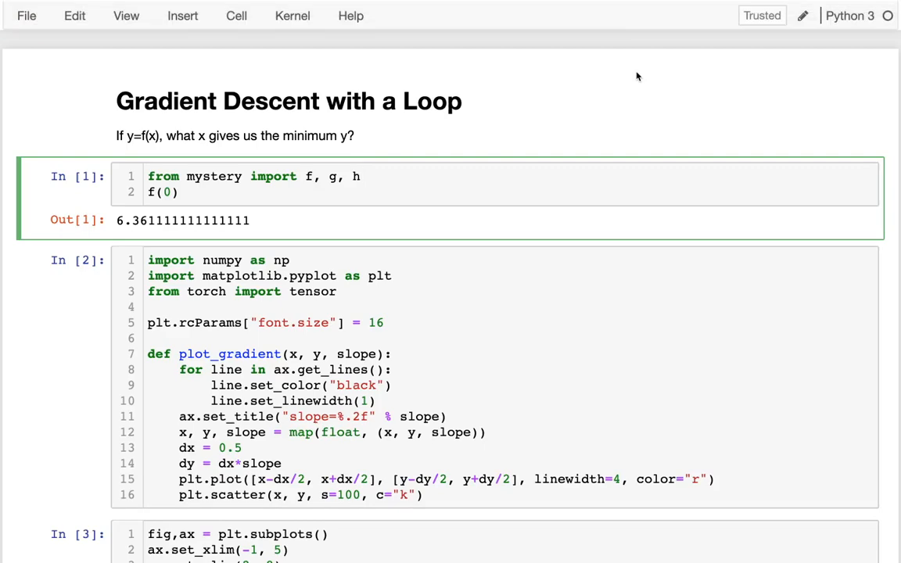
Step: Remove the try_many function and its call, then run the trimmed cell
{"action": "scroll", "scroll_direction": "down", "scroll_amount": 3}
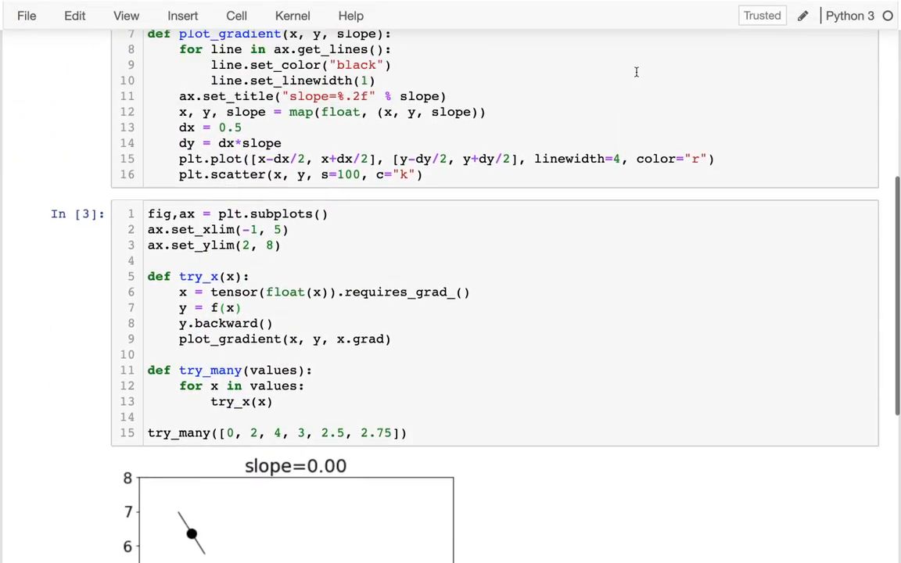
{"action": "scroll", "scroll_direction": "up", "scroll_amount": 3}
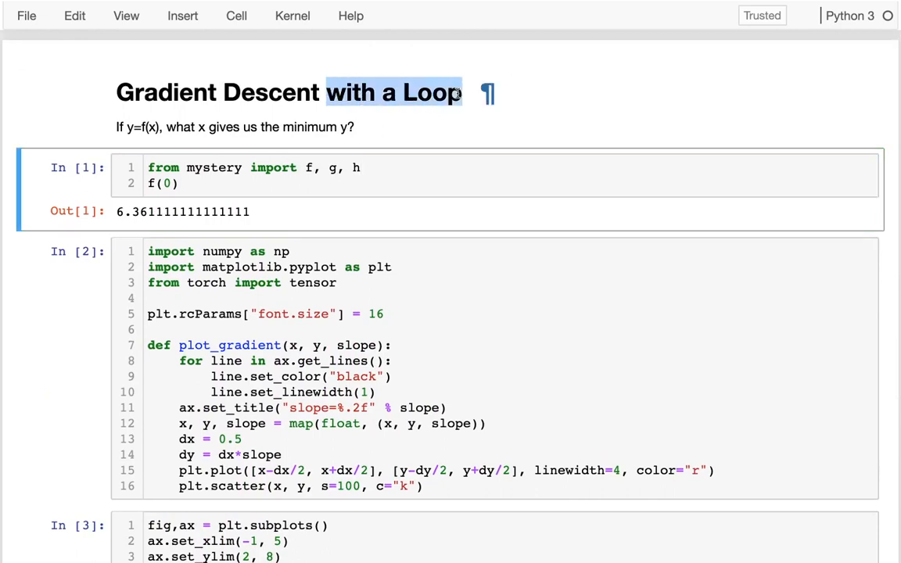
{"action": "left_click", "coordinate": [235, 102]}
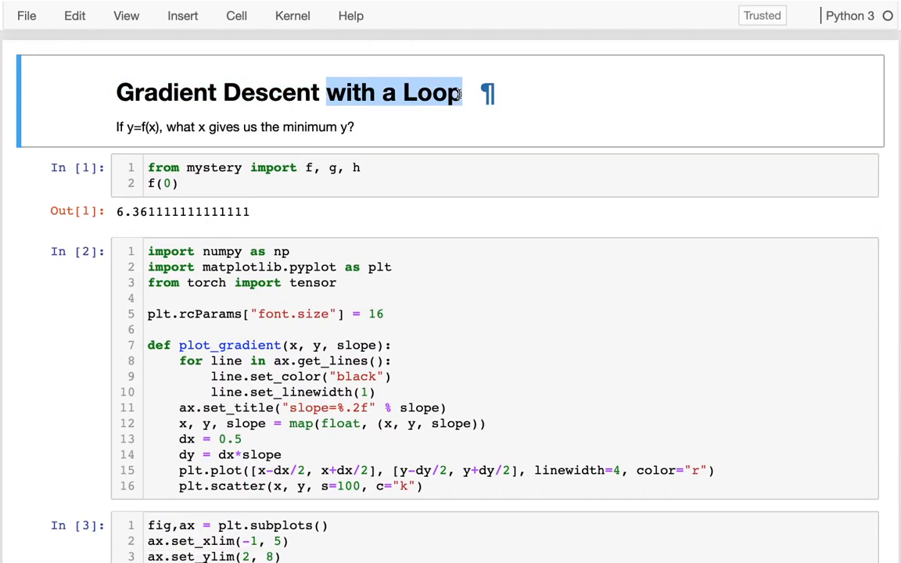
{"action": "mouse_move", "coordinate": [457, 136]}
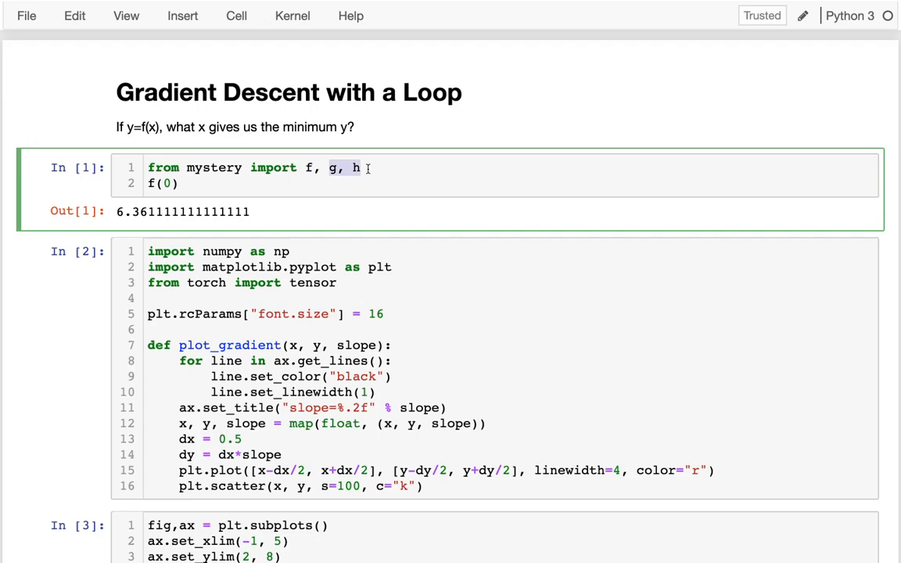
{"action": "scroll", "scroll_direction": "down", "scroll_amount": 3}
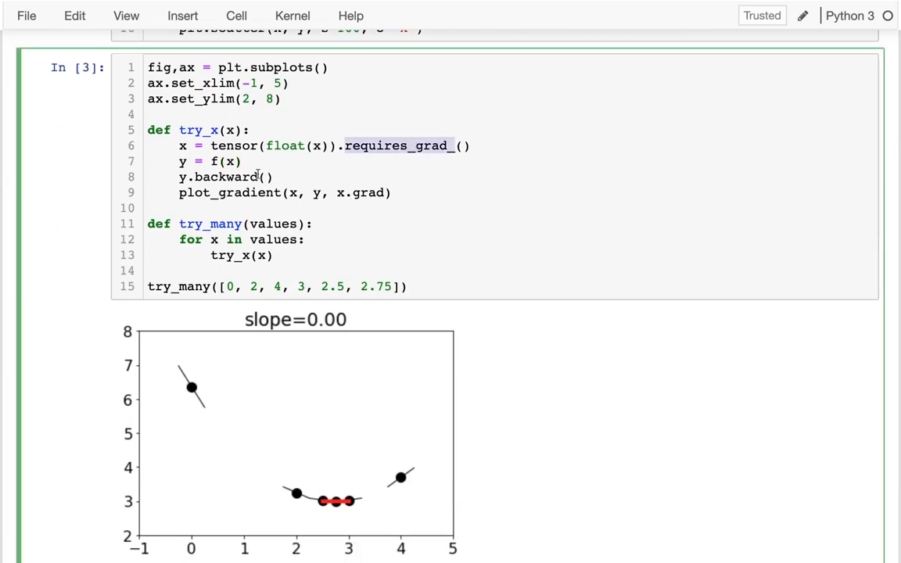
{"action": "double_click", "coordinate": [354, 192]}
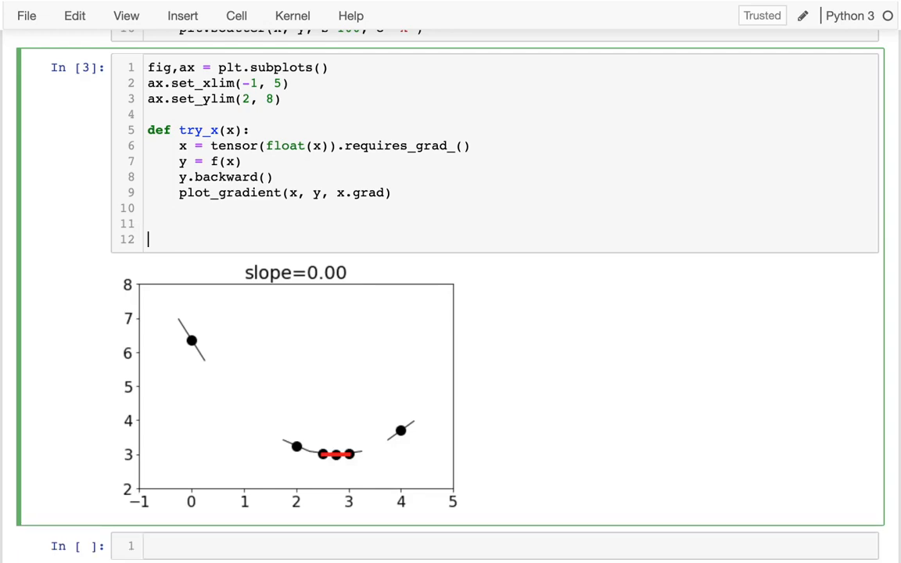
{"action": "key", "text": "shift+enter"}
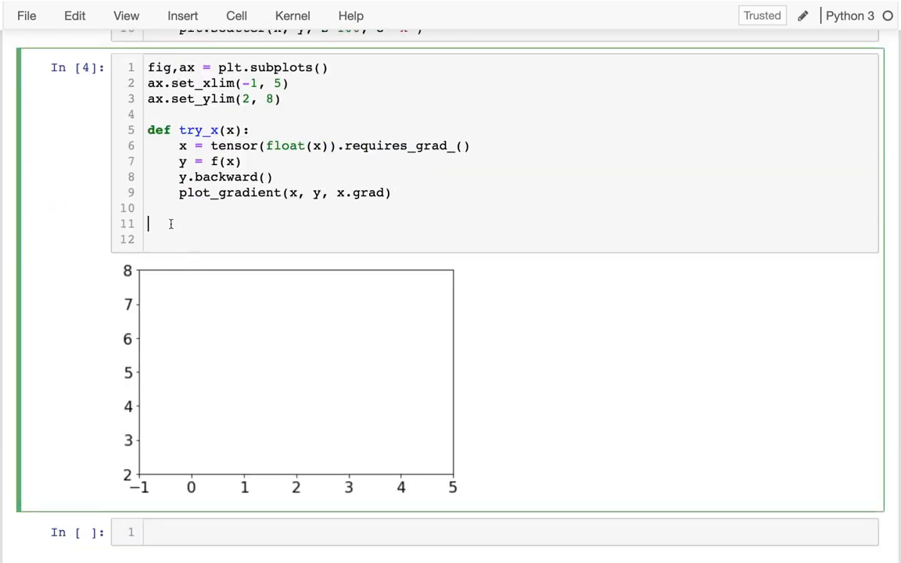
Step: Write a starting value x = 0 followed by a for i in range(3): loop header
{"action": "type", "text": "x = 0"}
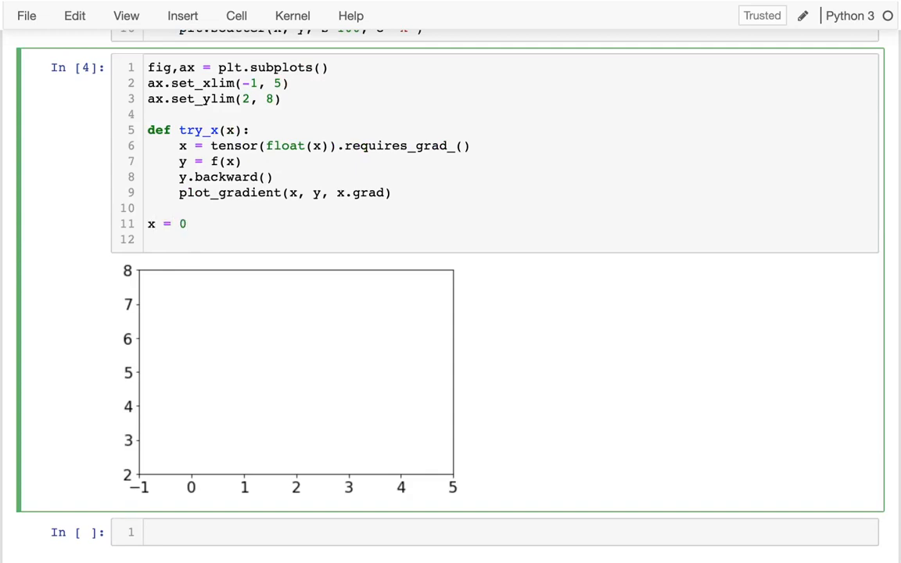
{"action": "type", "text": "for"}
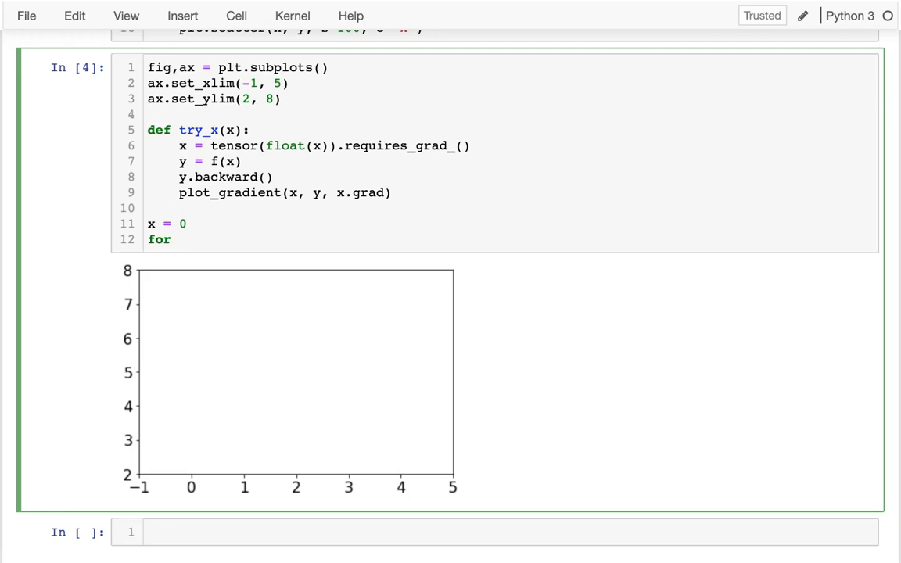
{"action": "type", "text": "i in ra"}
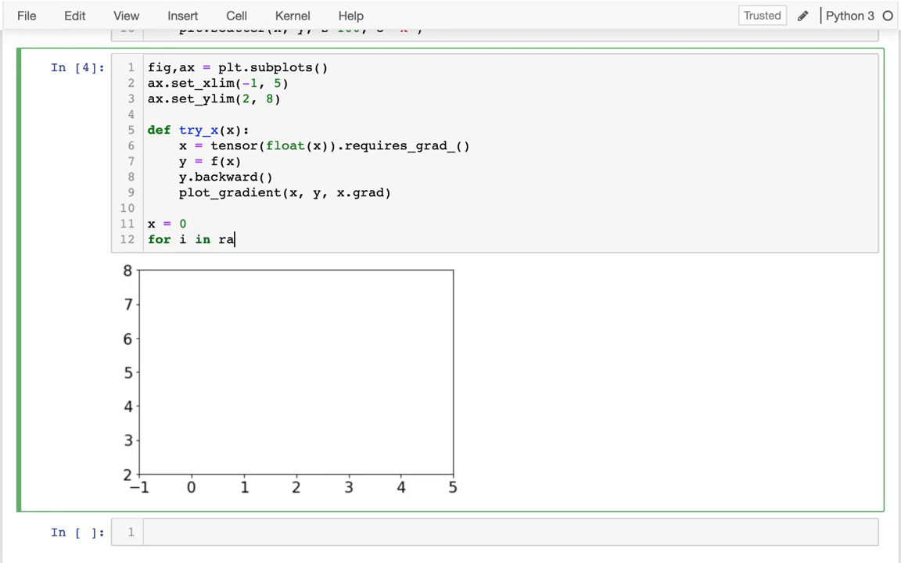
{"action": "type", "text": "nge()"}
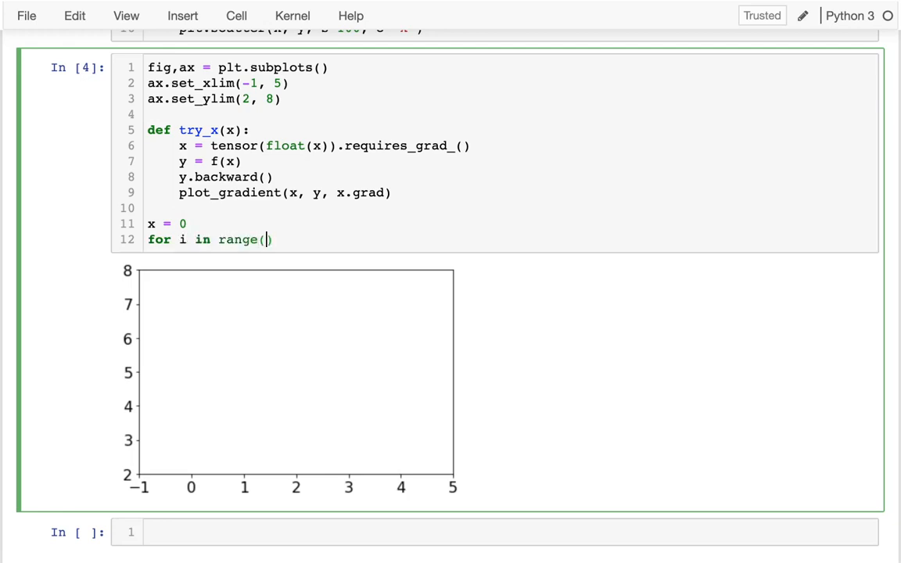
{"action": "type", "text": "3):"}
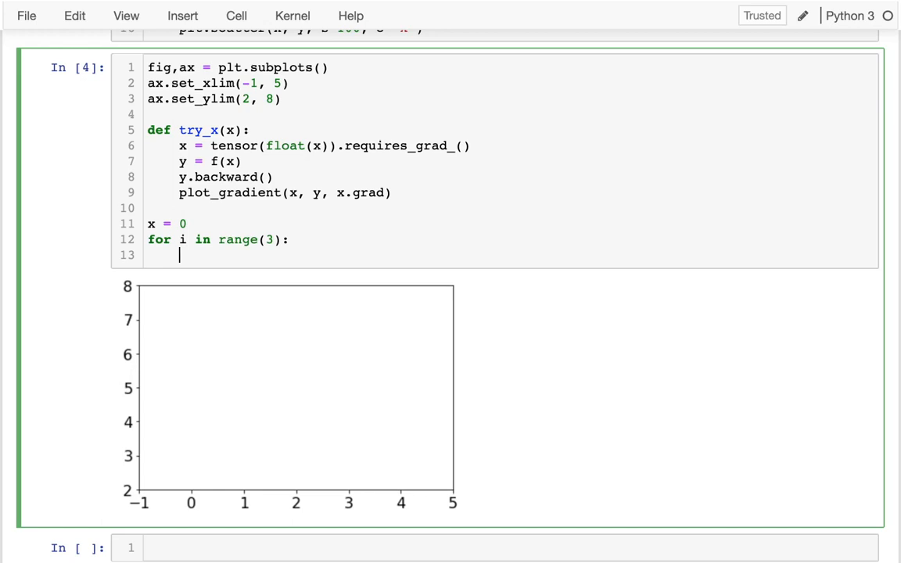
{"action": "mouse_move", "coordinate": [165, 201]}
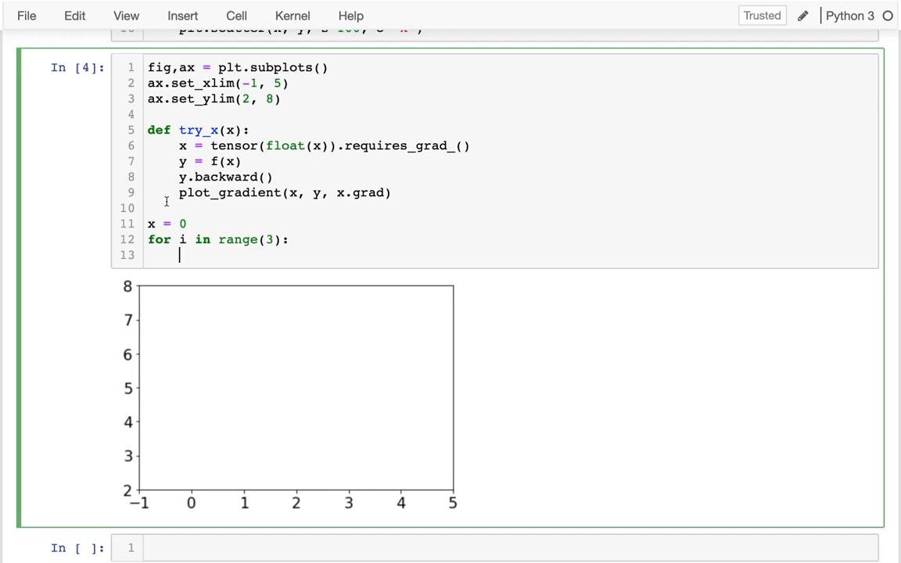
Step: End try_x with return float(x.grad) so it yields the gradient
{"action": "double_click", "coordinate": [359, 193]}
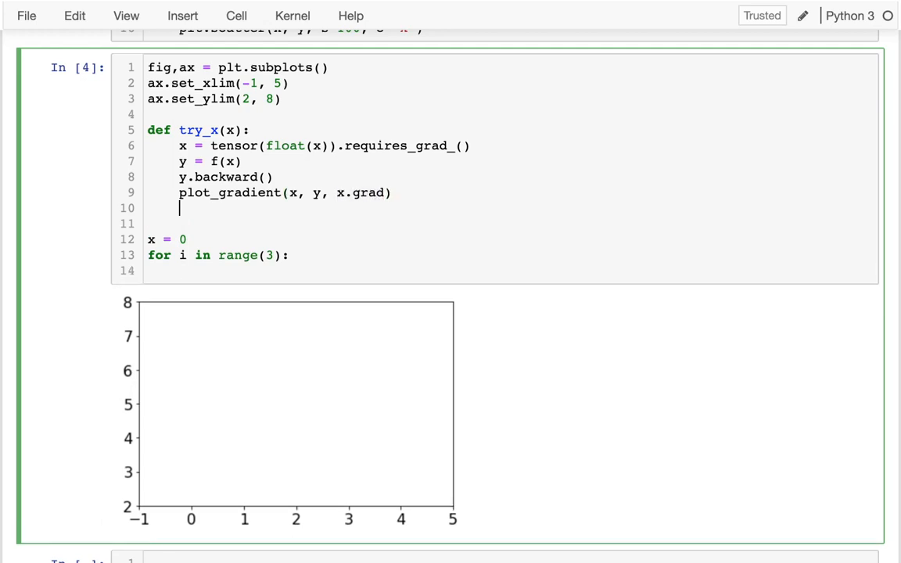
{"action": "type", "text": "return float"}
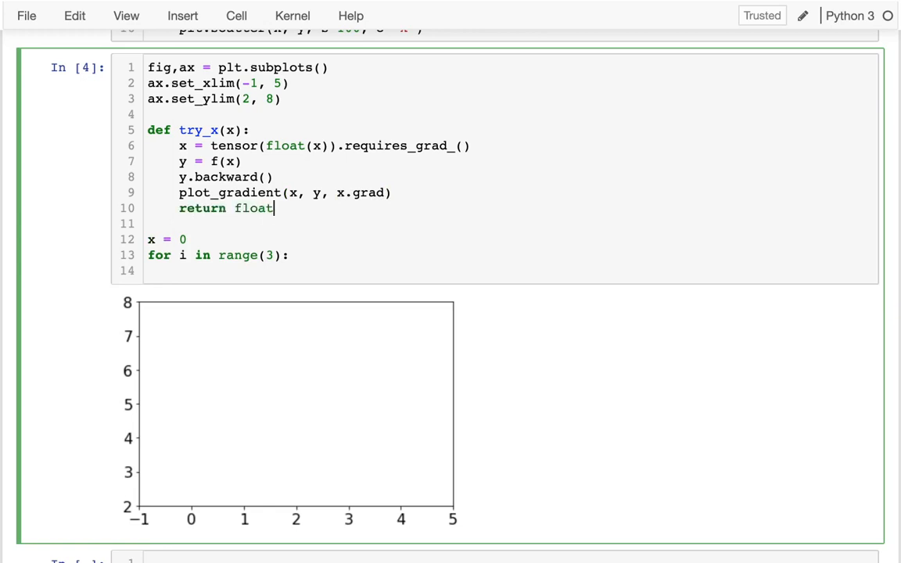
{"action": "type", "text": "(x.grad)"}
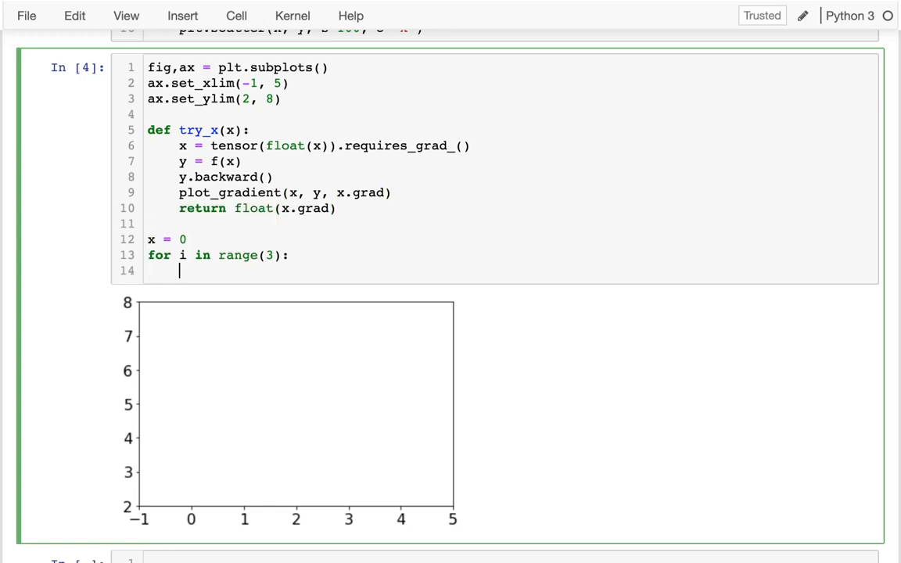
Step: Inside the loop compute grad = try_x(x), run it, and add a print of grad
{"action": "type", "text": "grad ="}
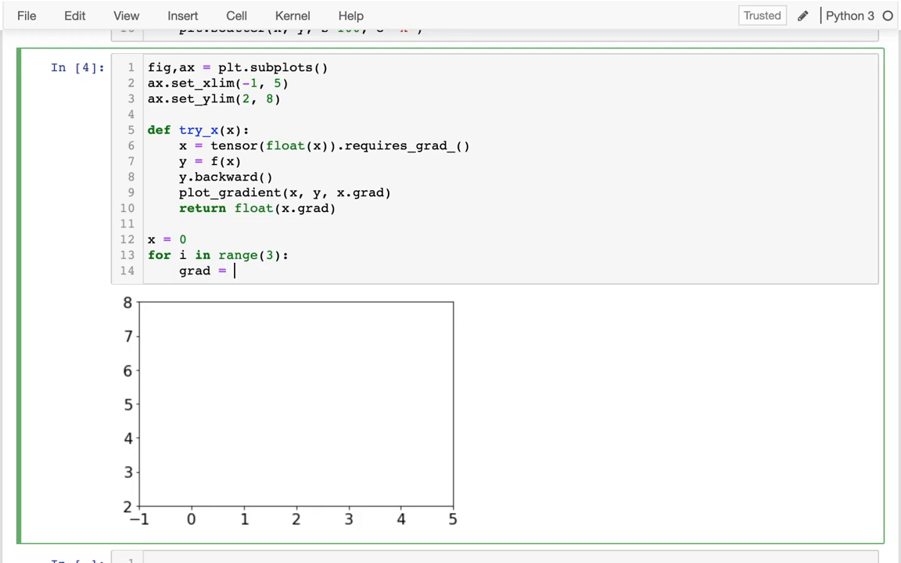
{"action": "type", "text": "try_x("}
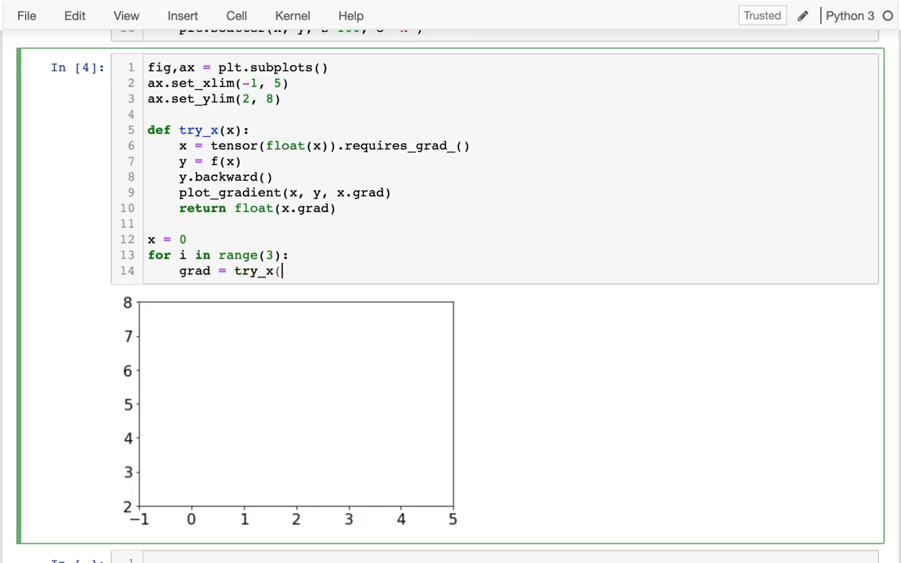
{"action": "type", "text": "x)"}
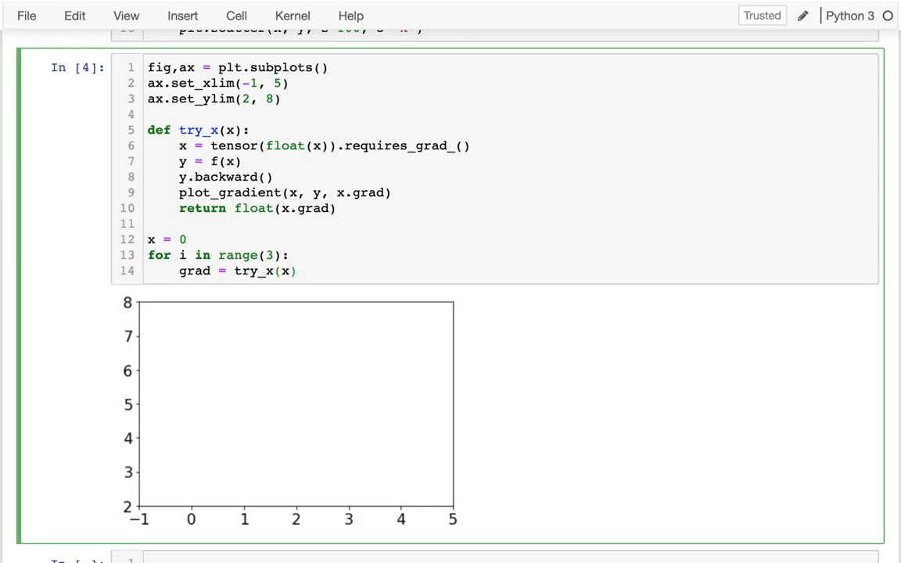
{"action": "left_click", "coordinate": [295, 270]}
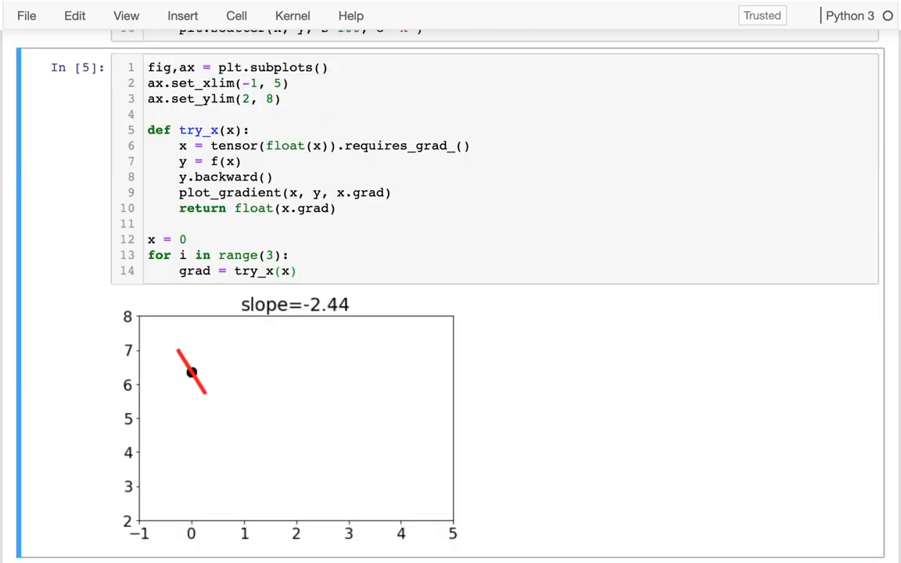
{"action": "mouse_move", "coordinate": [180, 371]}
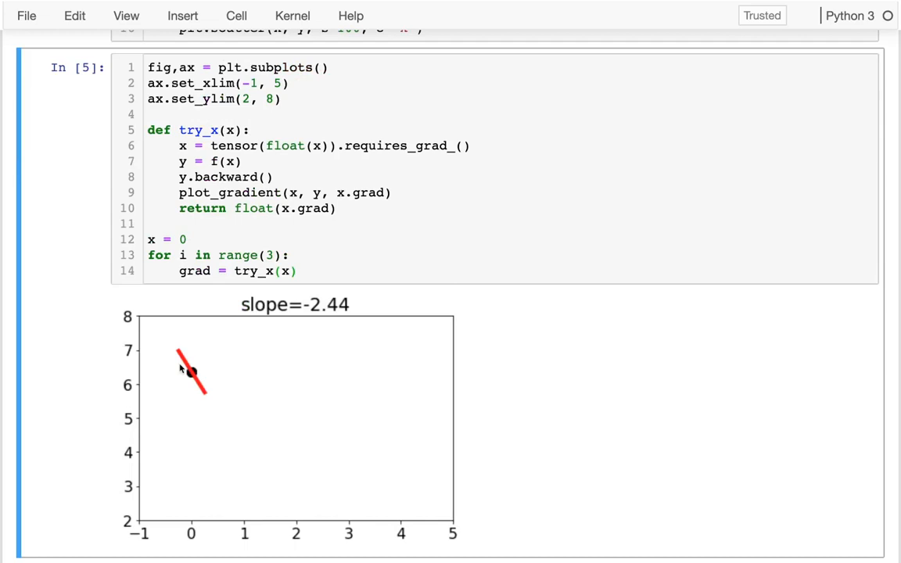
{"action": "mouse_move", "coordinate": [292, 310]}
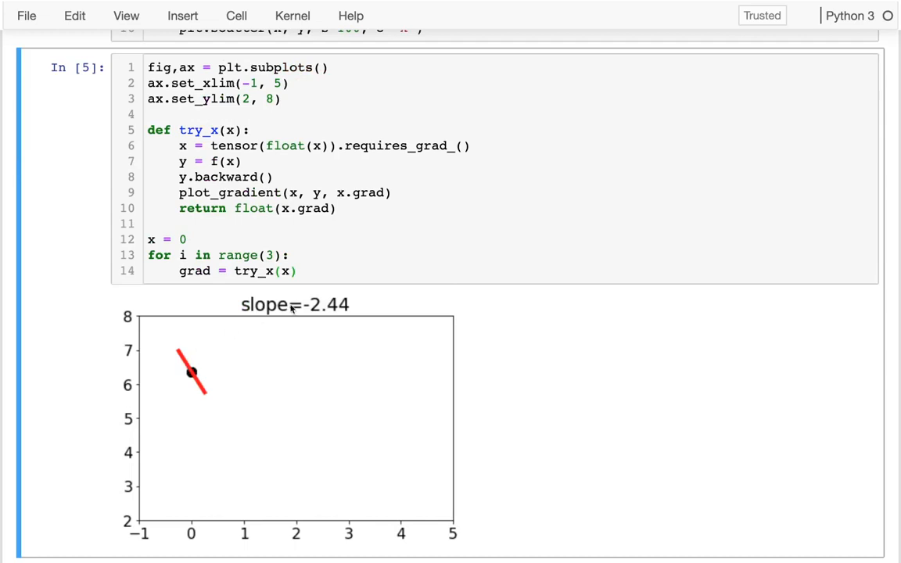
{"action": "type", "text": "print(grad"}
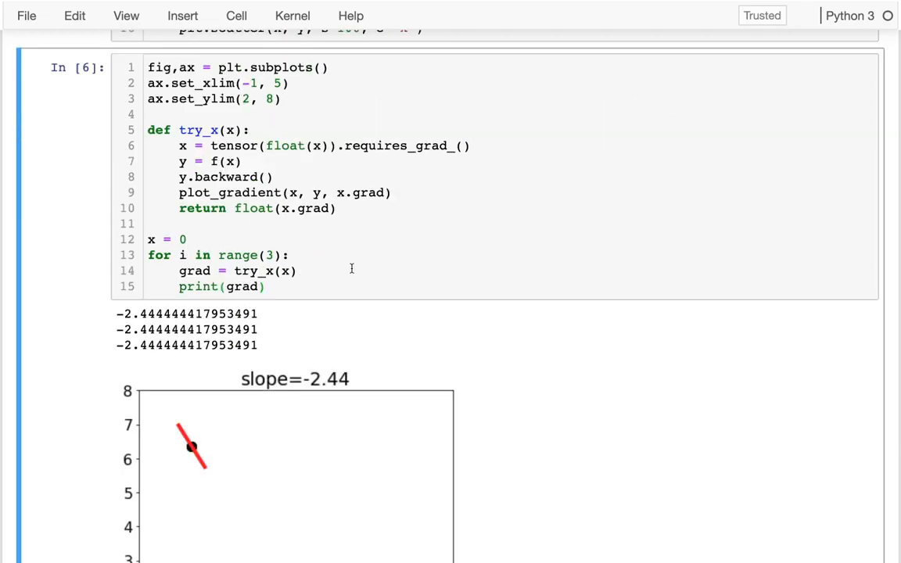
Step: Add if grad < 0: x += 1 else x -= 1 to the loop and run five iterations
{"action": "scroll", "scroll_direction": "down", "scroll_amount": 3}
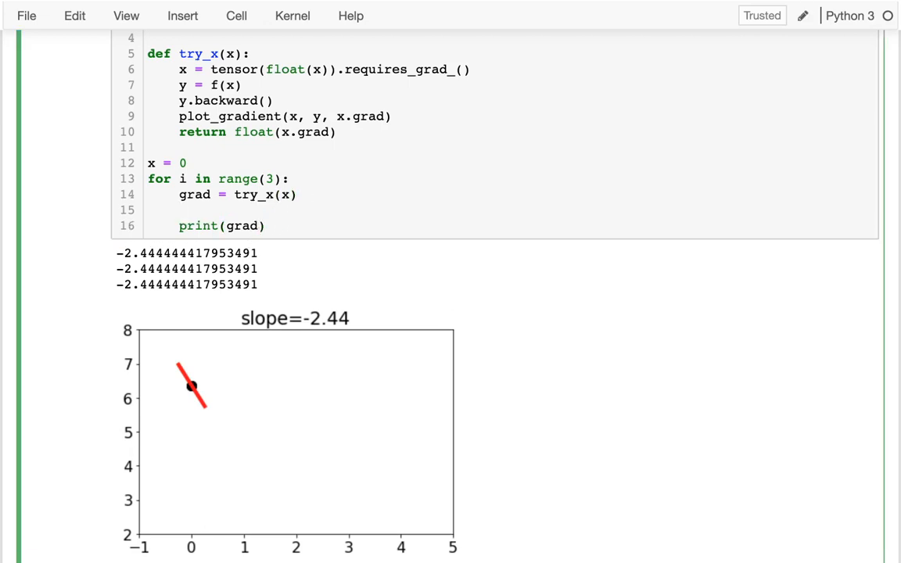
{"action": "type", "text": "if"}
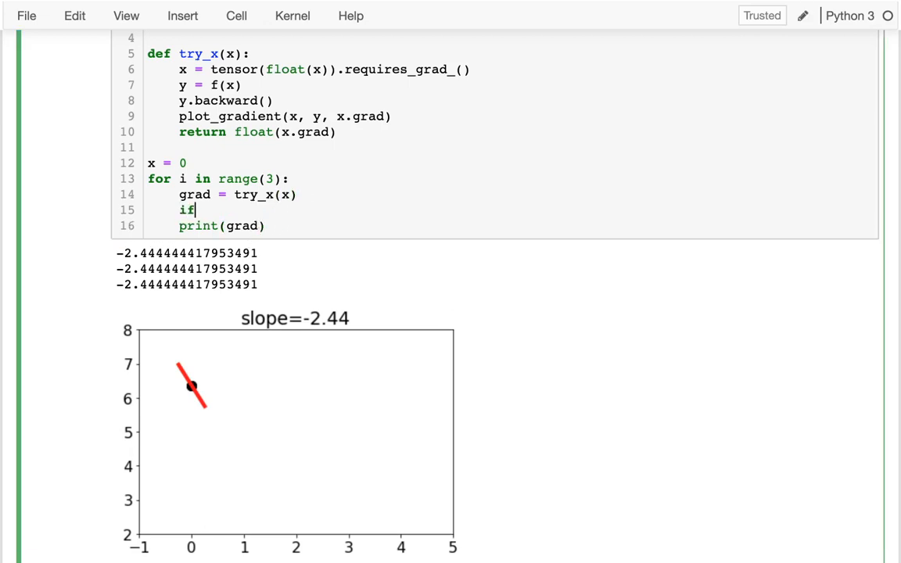
{"action": "type", "text": "grad"}
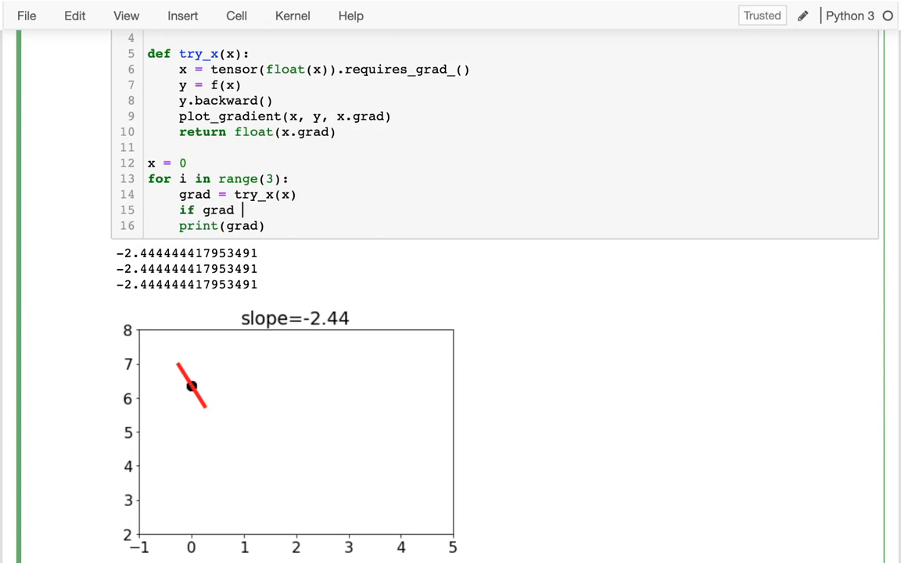
{"action": "type", "text": "< 0:"}
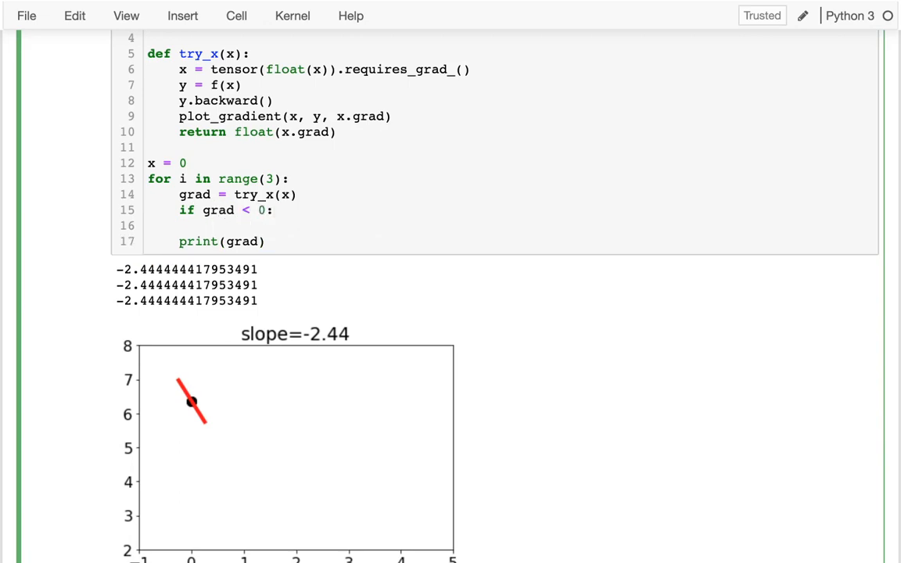
{"action": "type", "text": "x += 1"}
{"action": "type", "text": "x -="}
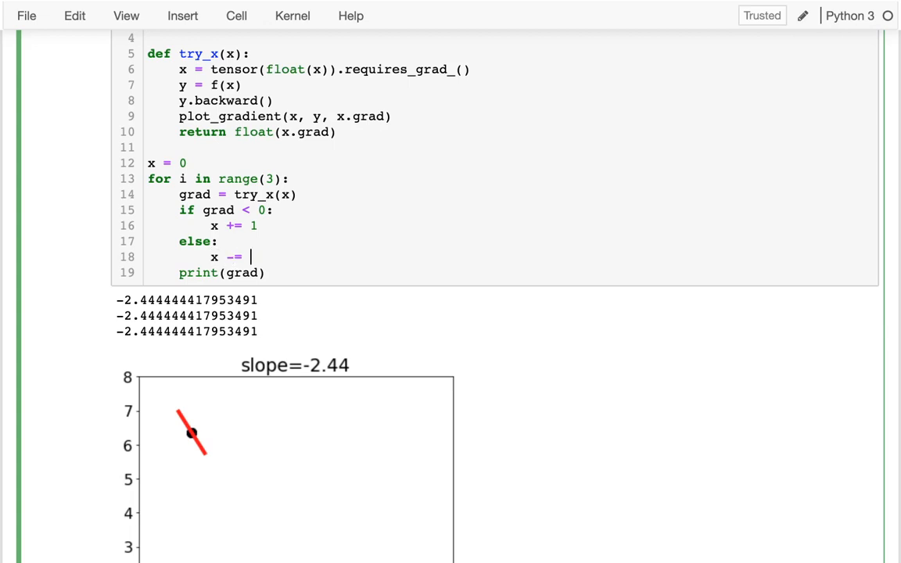
{"action": "type", "text": "1"}
{"action": "left_click", "coordinate": [219, 178]}
{"action": "type", "text": "5"}
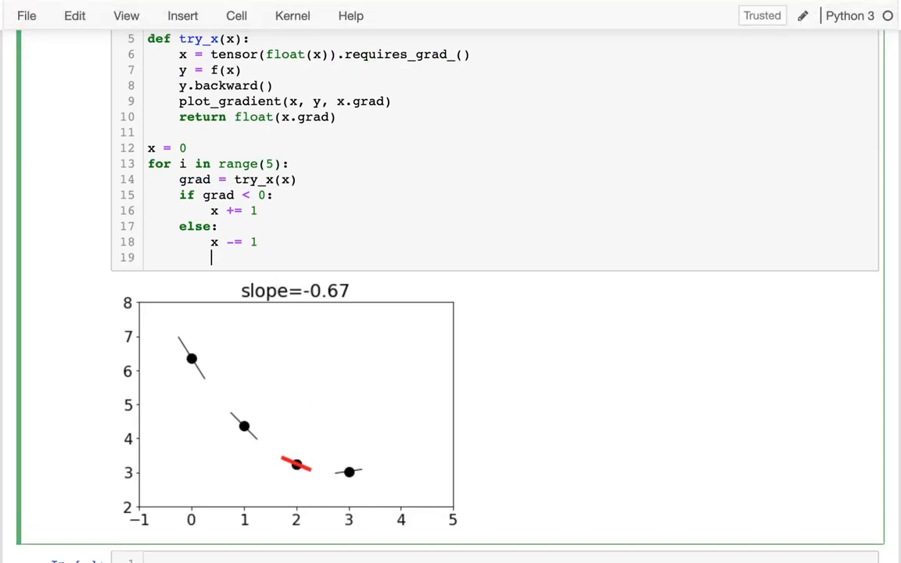
Step: Change the output to print(x, grad), adjust the iteration count, and rerun the cell
{"action": "type", "text": "print(x, grad"}
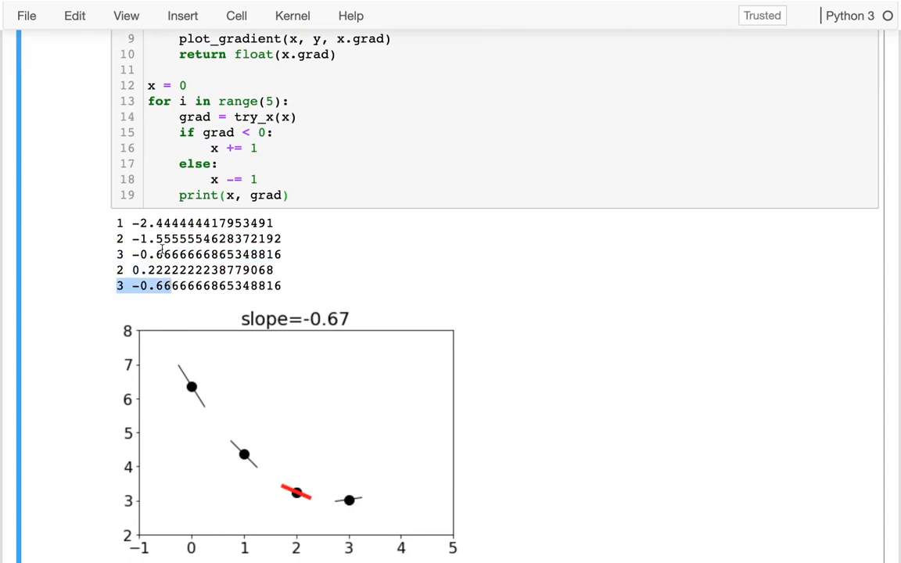
{"action": "left_click", "coordinate": [270, 101]}
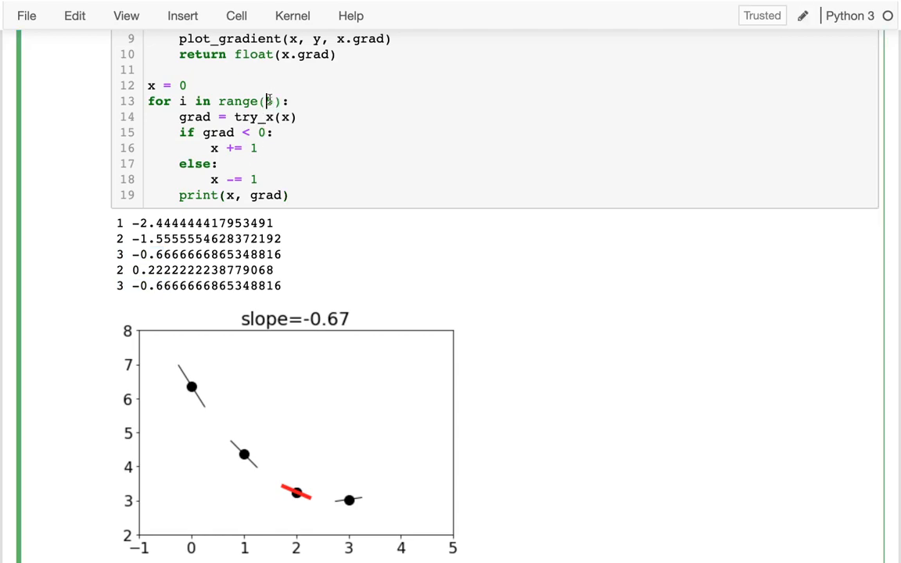
{"action": "type", "text": "100"}
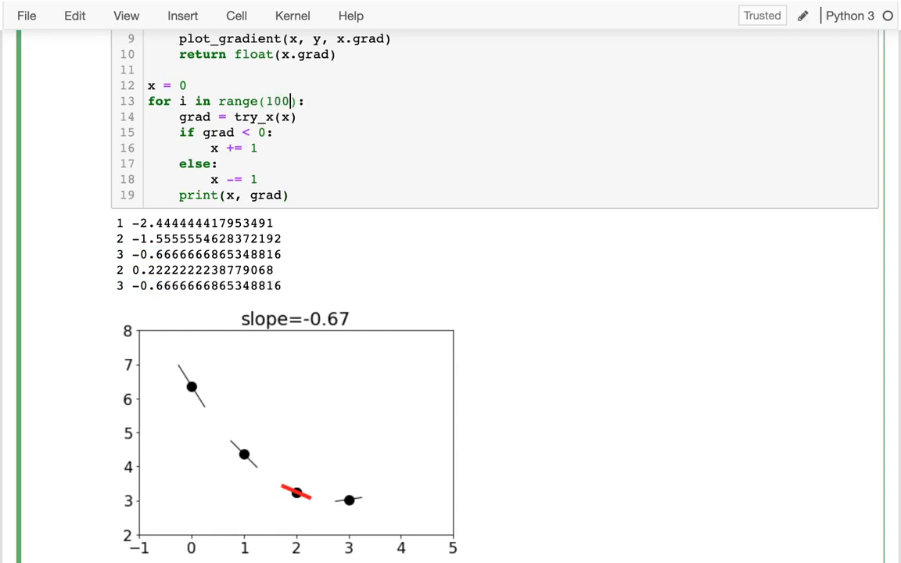
{"action": "scroll", "scroll_direction": "down", "scroll_amount": 3}
{"action": "type", "text": "5"}
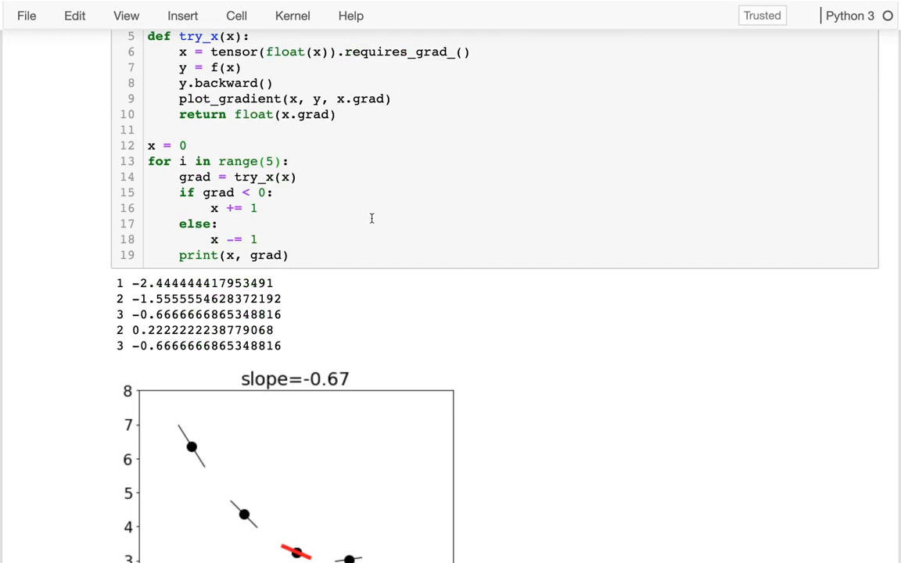
Step: Set the step size to 0.5 in both branches and run ten iterations
{"action": "scroll", "scroll_direction": "down", "scroll_amount": 3}
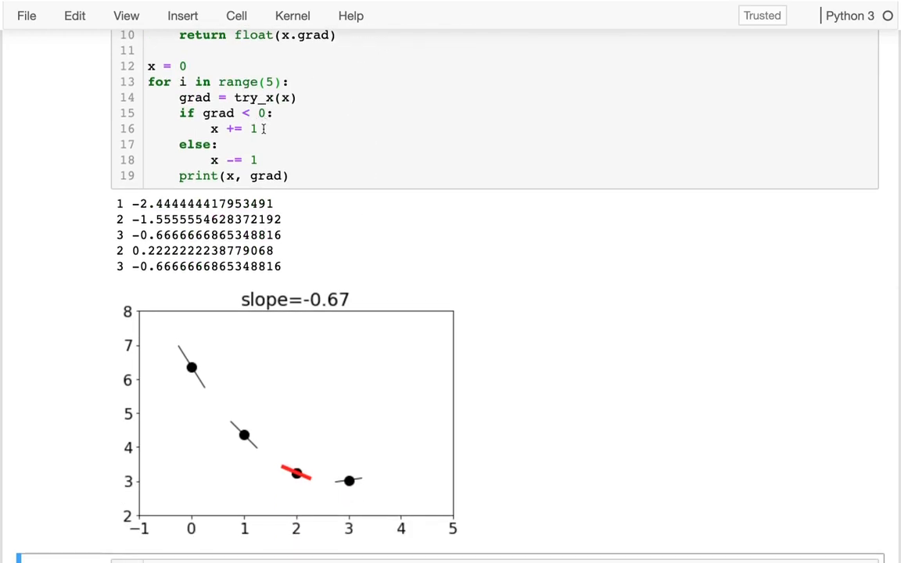
{"action": "type", "text": "0."}
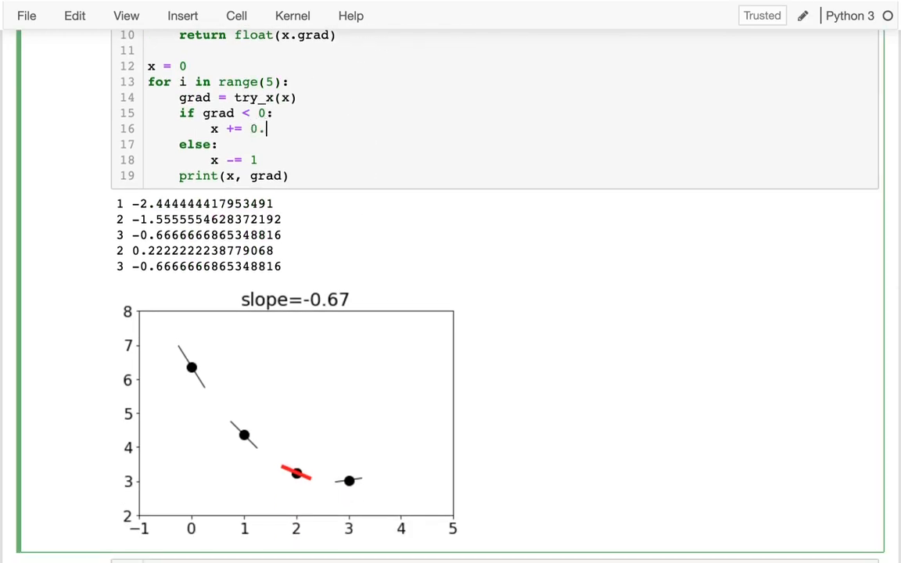
{"action": "type", "text": "5"}
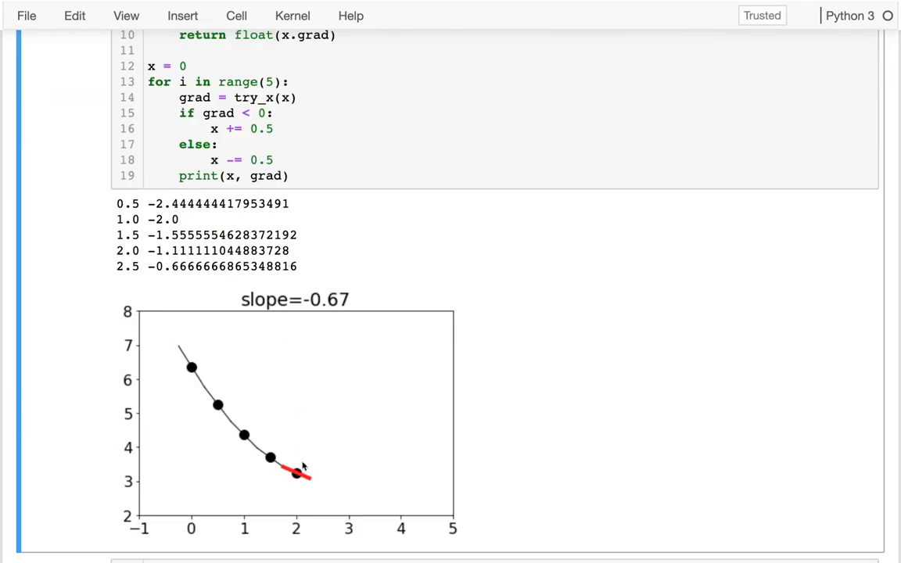
{"action": "mouse_move", "coordinate": [298, 439]}
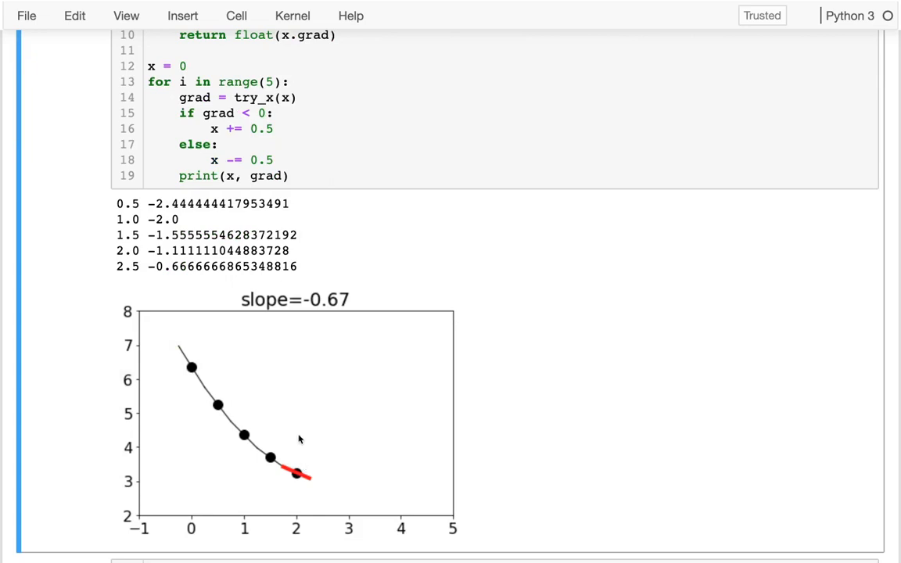
{"action": "left_click", "coordinate": [272, 82]}
{"action": "type", "text": "10"}
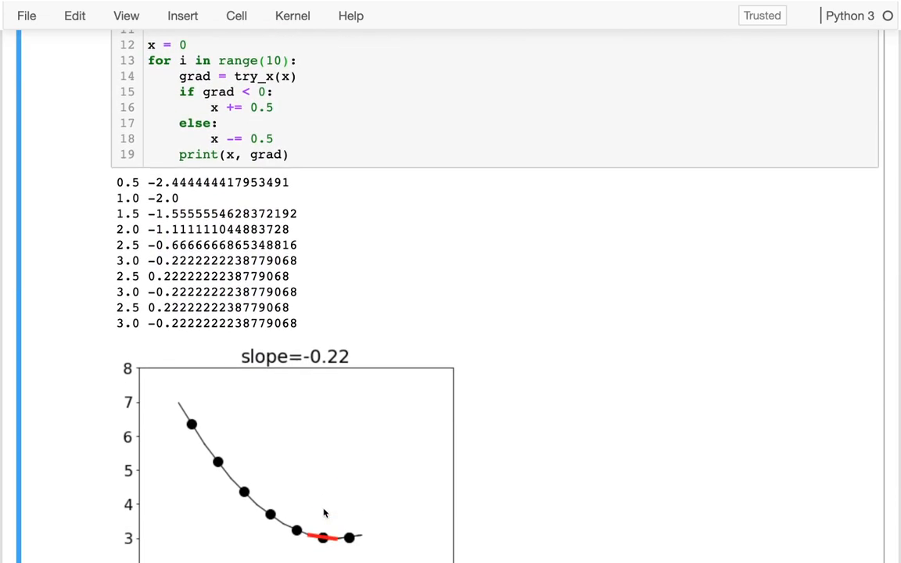
{"action": "mouse_move", "coordinate": [241, 87]}
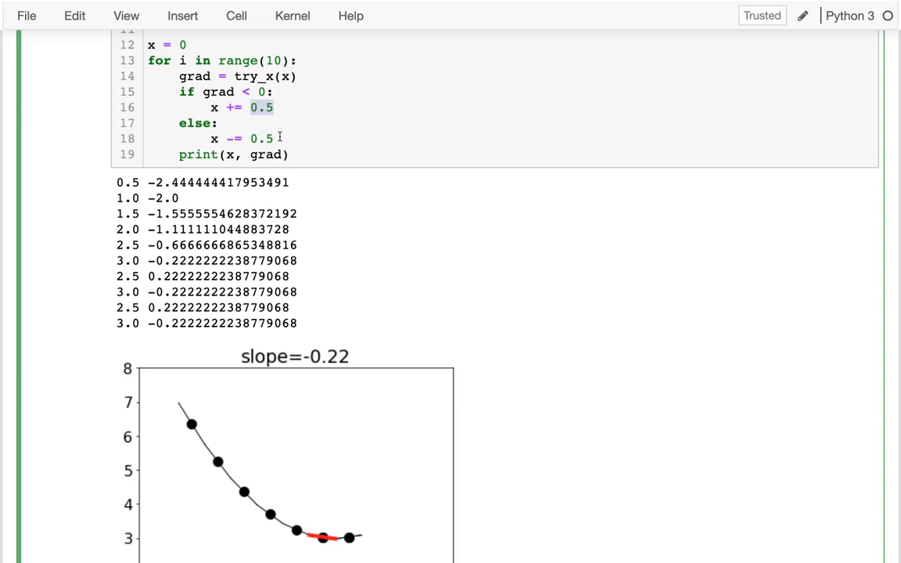
{"action": "mouse_move", "coordinate": [227, 391]}
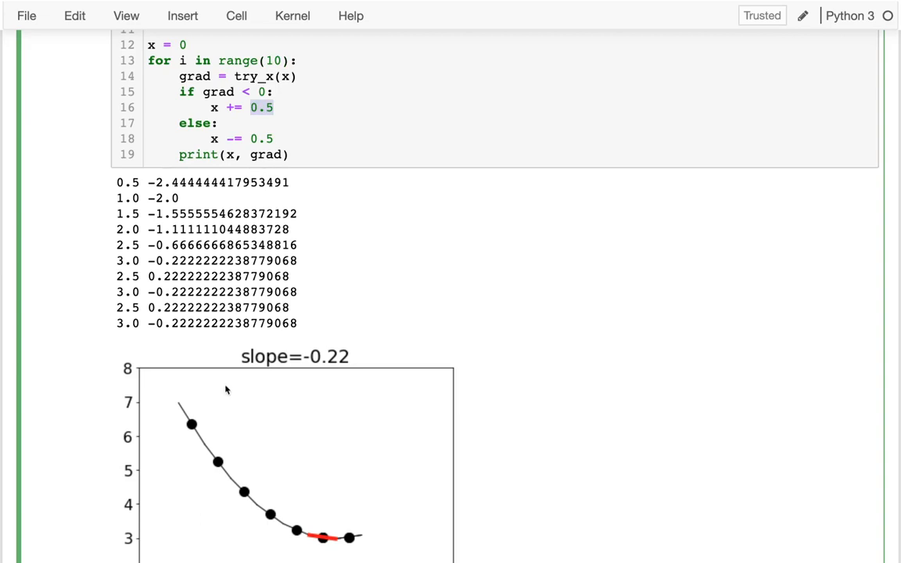
{"action": "mouse_move", "coordinate": [195, 426]}
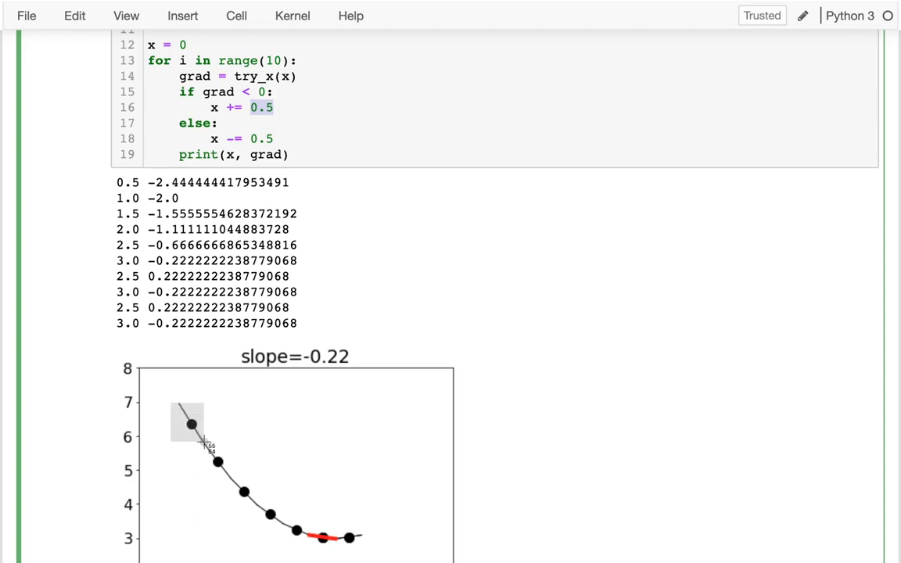
{"action": "mouse_move", "coordinate": [272, 501]}
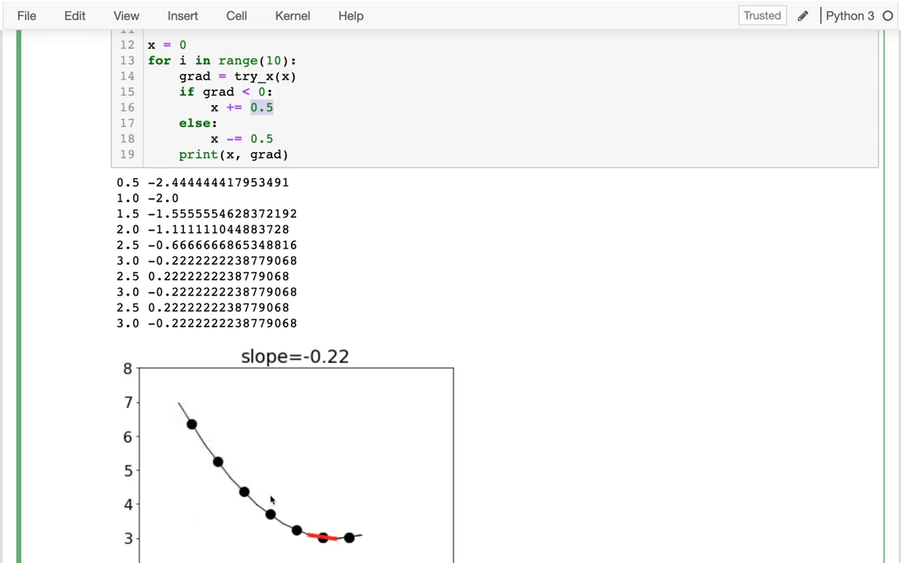
{"action": "mouse_move", "coordinate": [220, 160]}
{"action": "type", "text": "x -="}
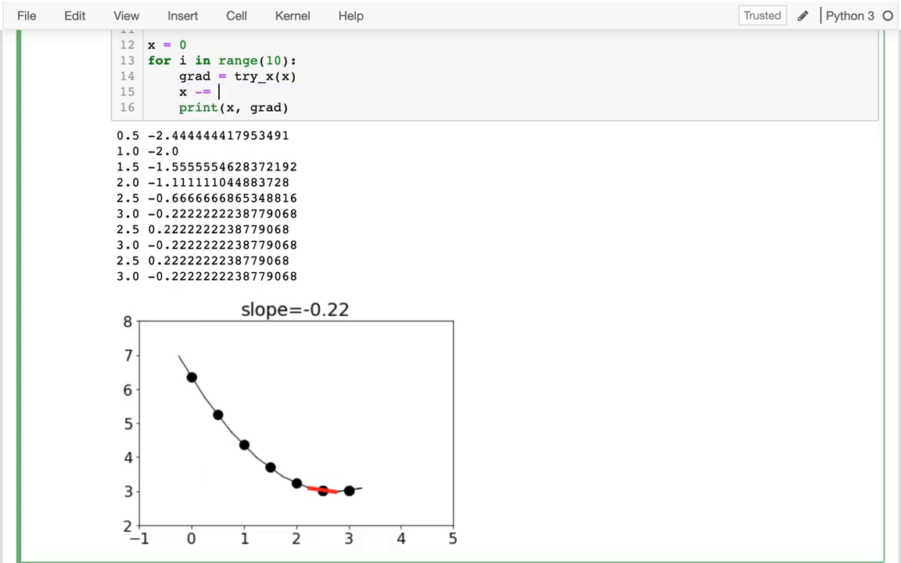
Step: Replace the if/else branches with x -= grad, run four iterations, and save the notebook
{"action": "type", "text": "grad"}
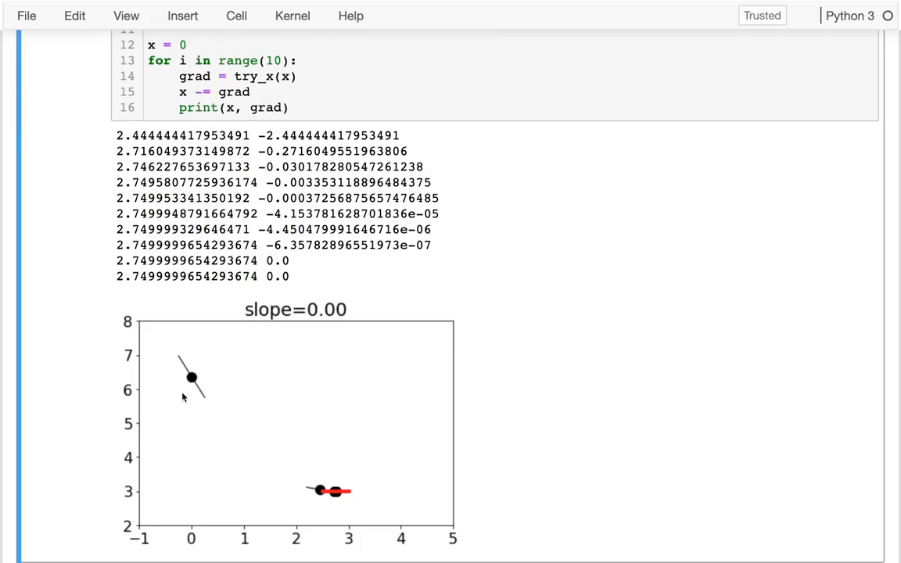
{"action": "mouse_move", "coordinate": [317, 490]}
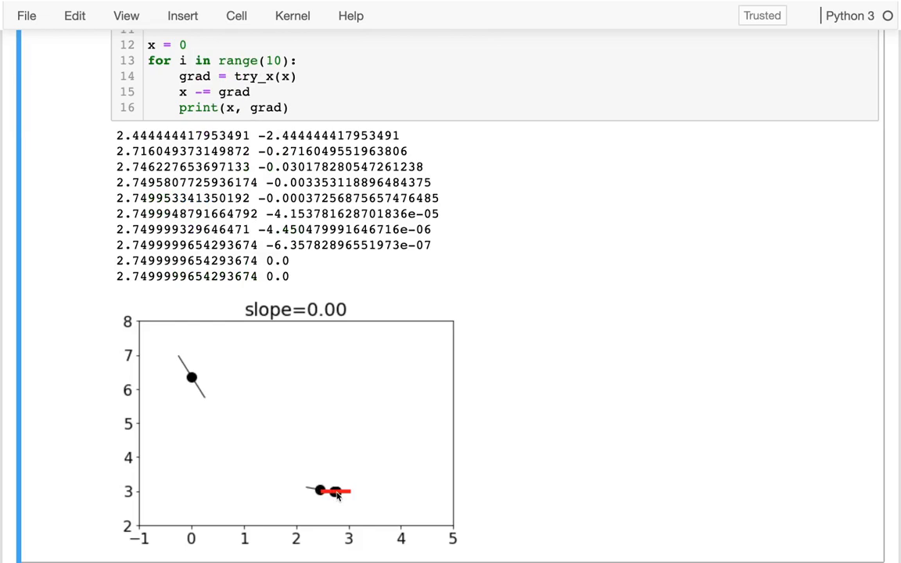
{"action": "mouse_move", "coordinate": [283, 95]}
{"action": "type", "text": "4"}
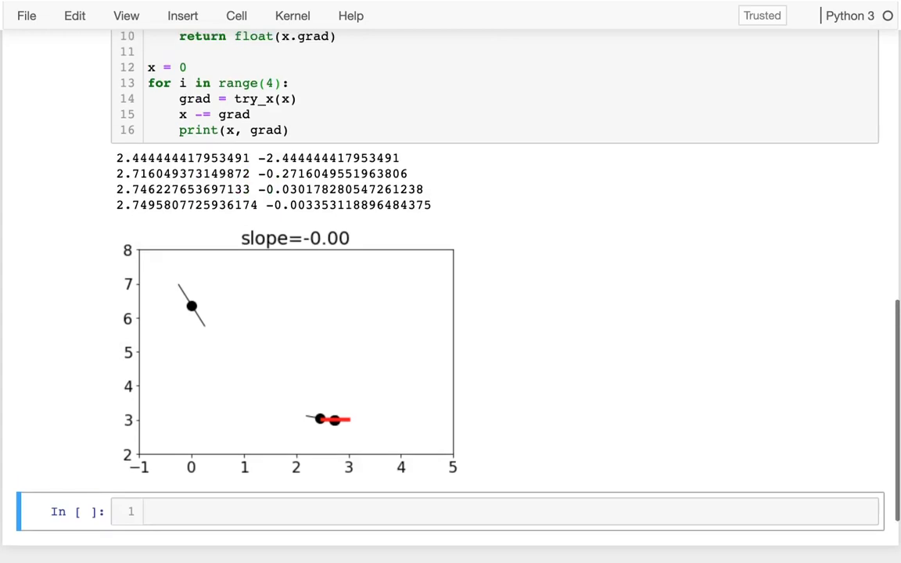
{"action": "scroll", "scroll_direction": "up", "scroll_amount": 3}
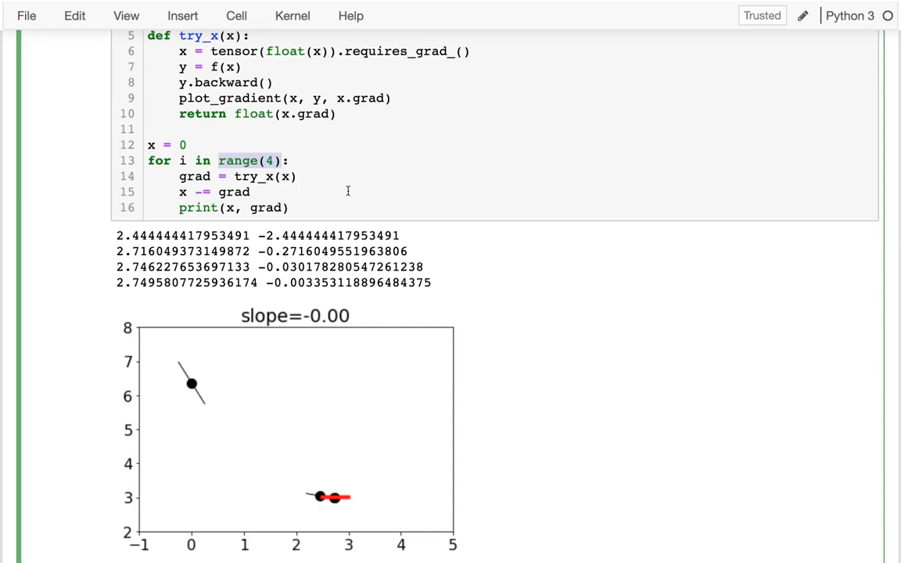
{"action": "key", "text": "ctrl+s"}
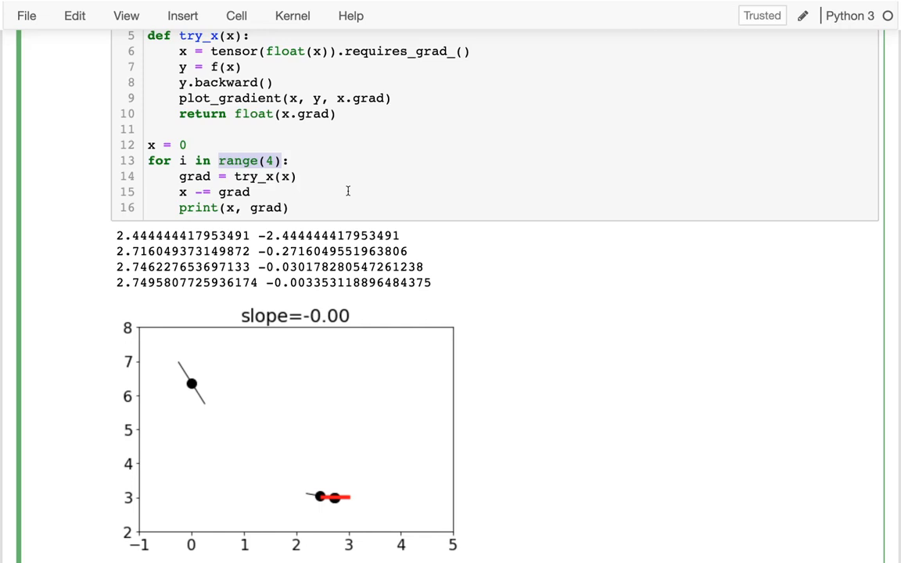
{"action": "mouse_move", "coordinate": [322, 162]}
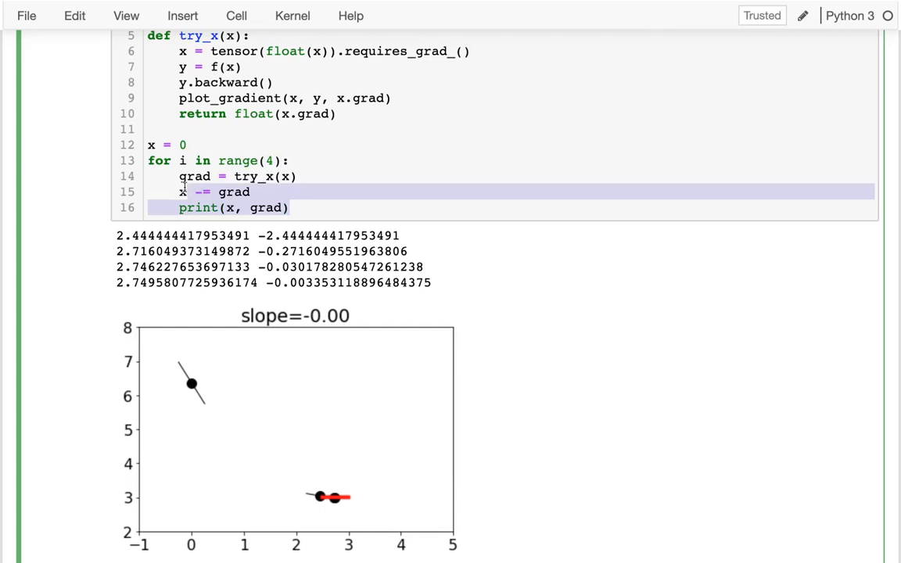
{"action": "scroll", "scroll_direction": "up", "scroll_amount": 3}
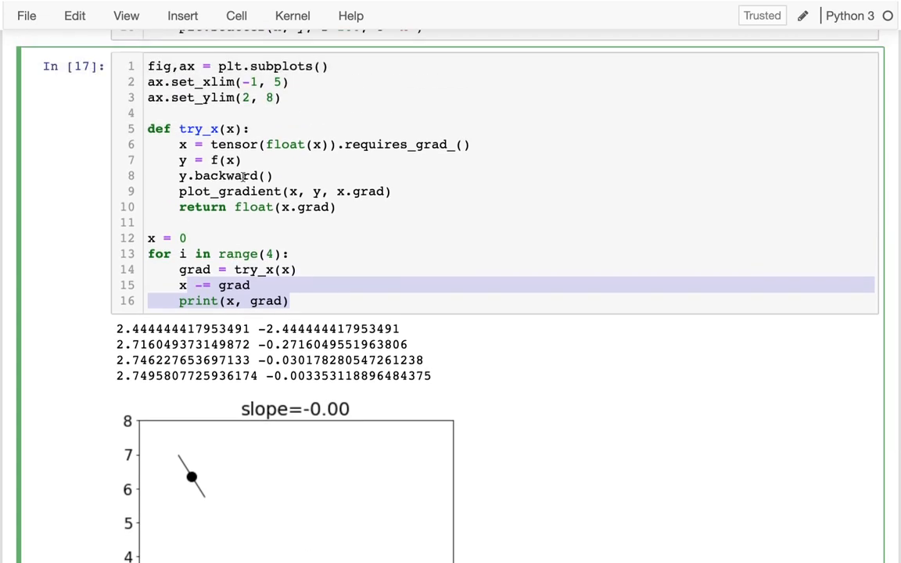
{"action": "left_click", "coordinate": [217, 160]}
{"action": "type", "text": "g"}
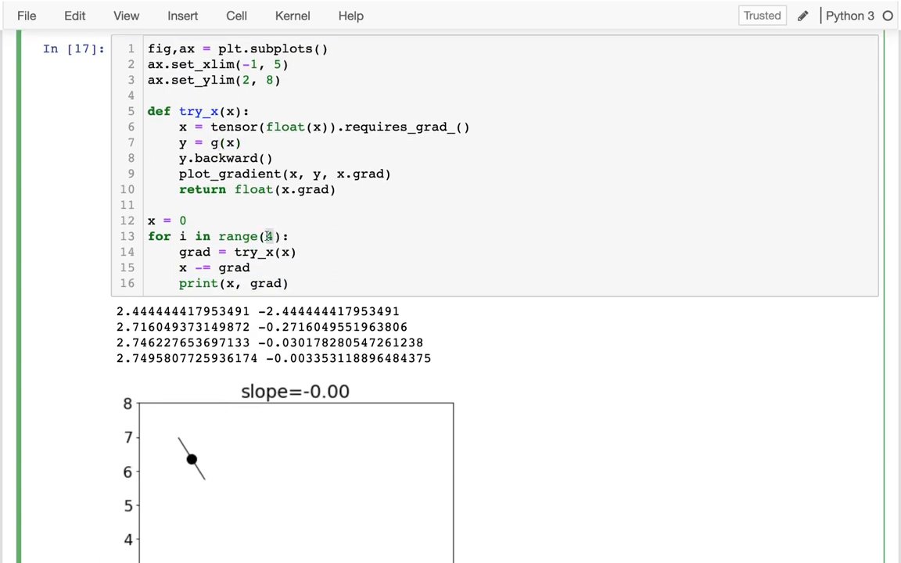
{"action": "key", "text": "shift+Return"}
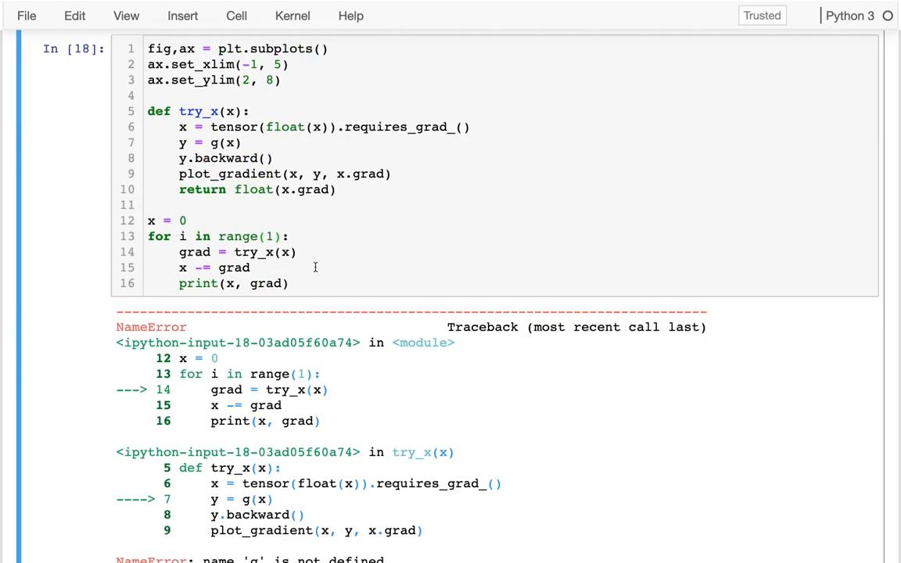
{"action": "scroll", "scroll_direction": "down", "scroll_amount": 3}
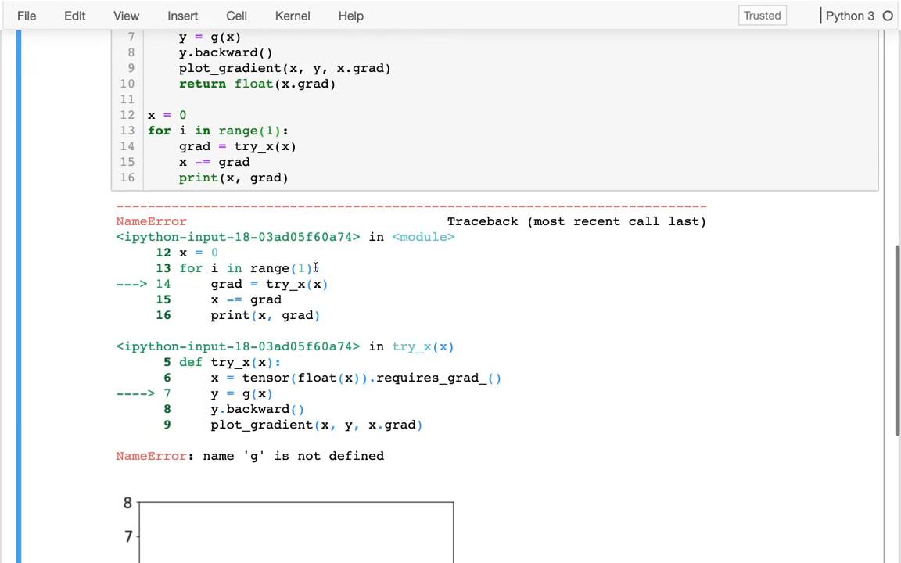
{"action": "scroll", "scroll_direction": "up", "scroll_amount": 3}
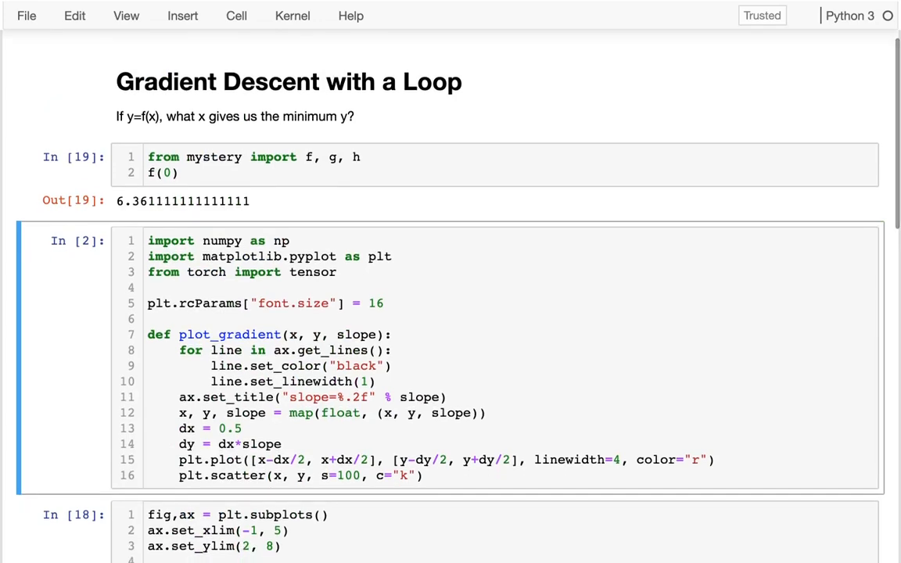
{"action": "scroll", "scroll_direction": "down", "scroll_amount": 3}
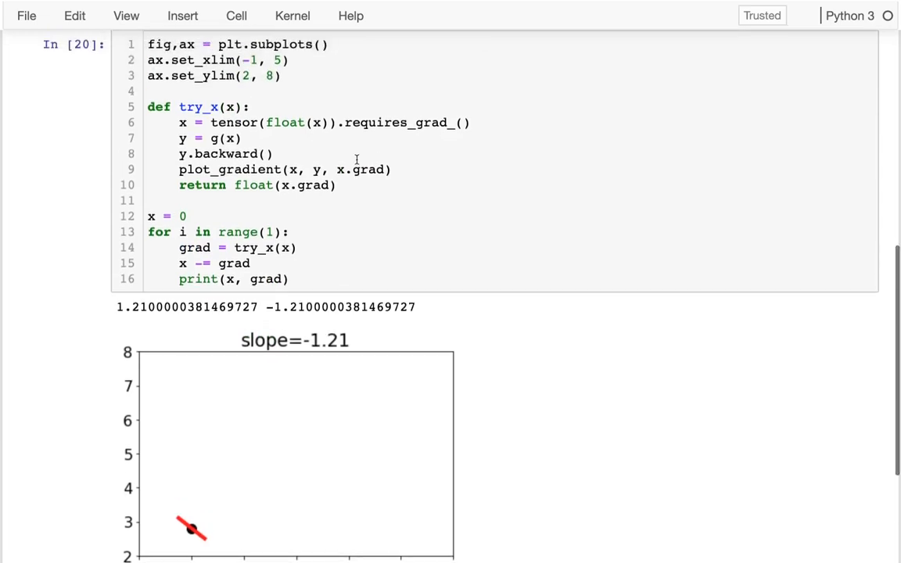
Step: Raise the iteration count on g step by step without printing, ending ready to edit the grad update term
{"action": "scroll", "scroll_direction": "down", "scroll_amount": 3}
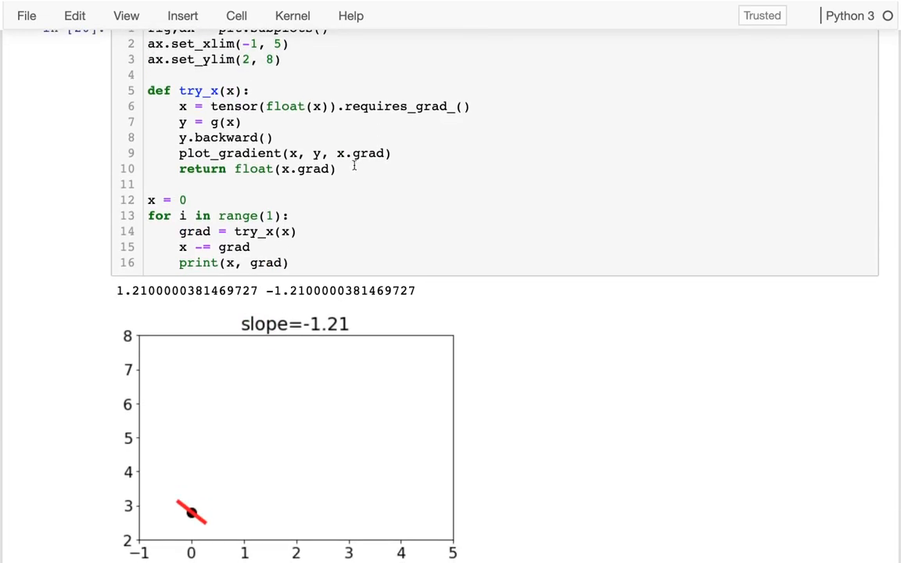
{"action": "type", "text": "2"}
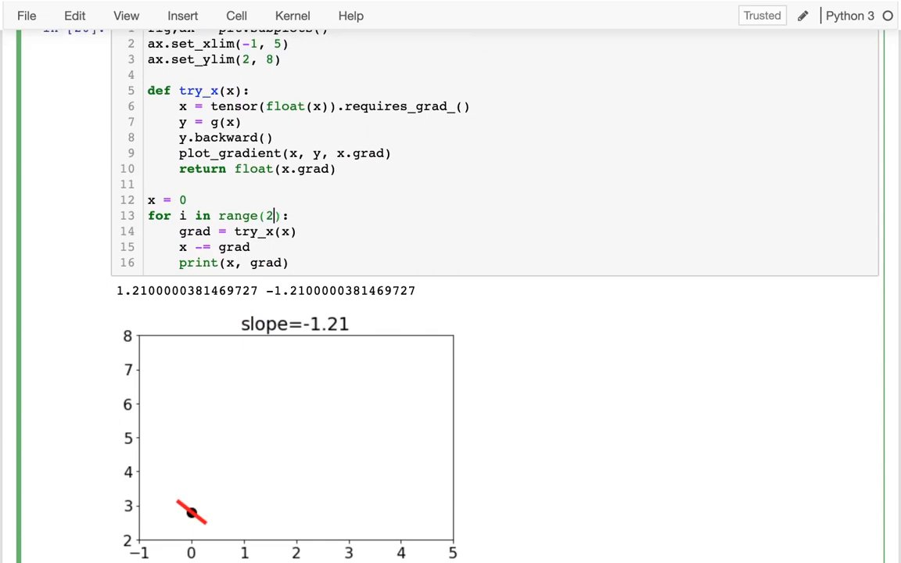
{"action": "mouse_move", "coordinate": [405, 220]}
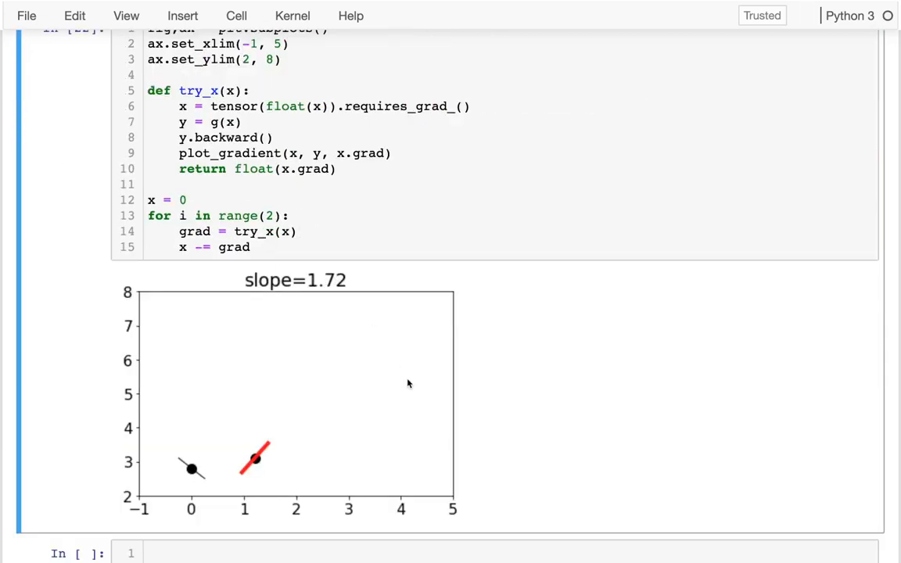
{"action": "mouse_move", "coordinate": [254, 466]}
{"action": "type", "text": "3"}
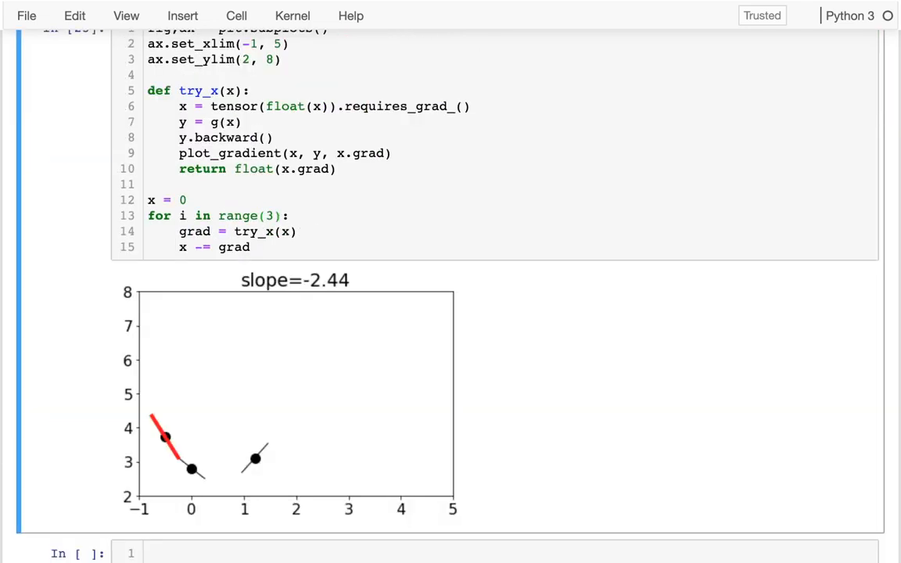
{"action": "left_click", "coordinate": [272, 216]}
{"action": "type", "text": "5"}
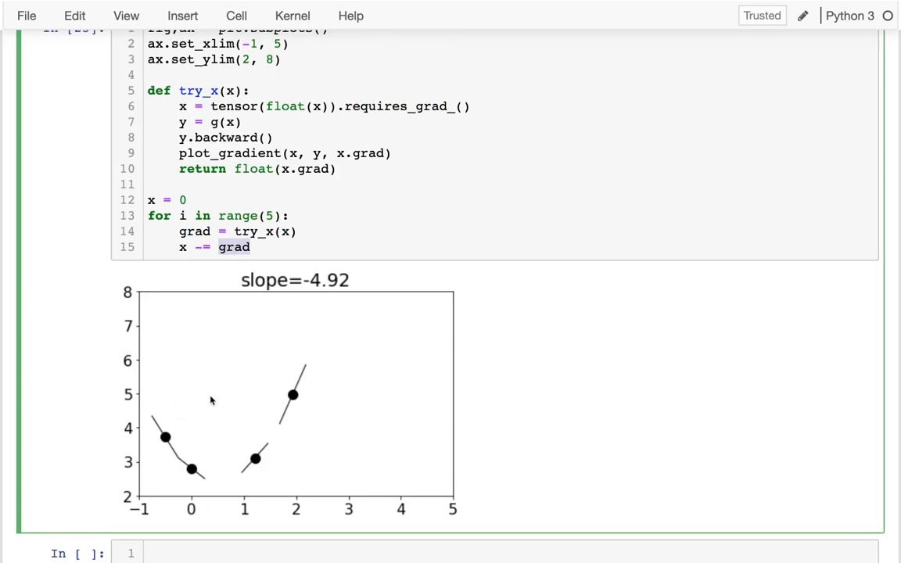
{"action": "left_click_drag", "start_coordinate": [198, 362], "coordinate": [198, 417]}
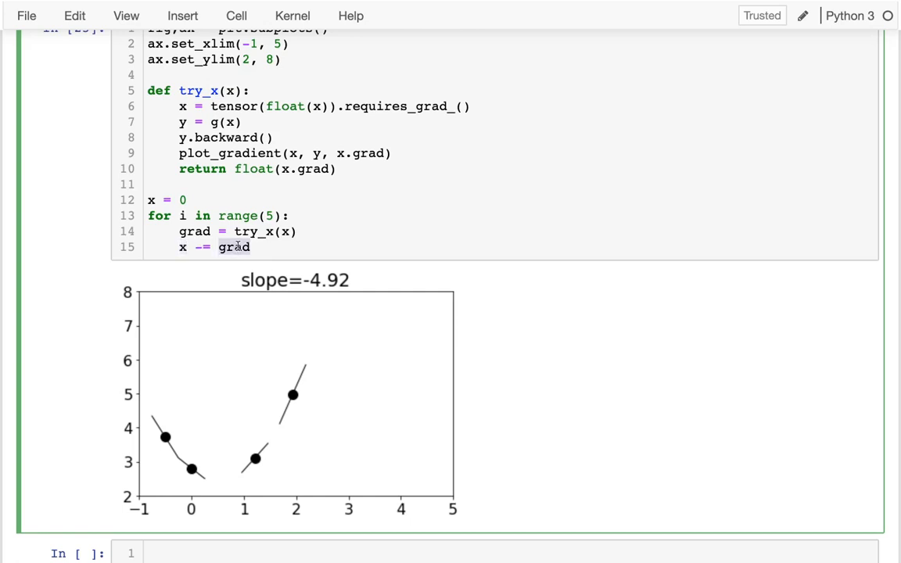
{"action": "left_click", "coordinate": [254, 247]}
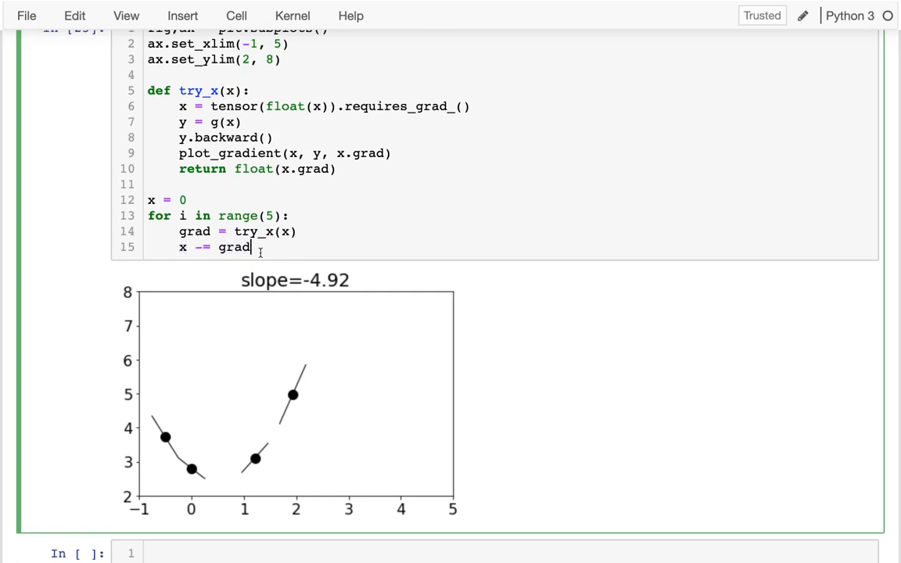
Step: Scale the update to x -= grad * 0.1, run it, then raise the multiplier to 0.3
{"action": "type", "text": "*"}
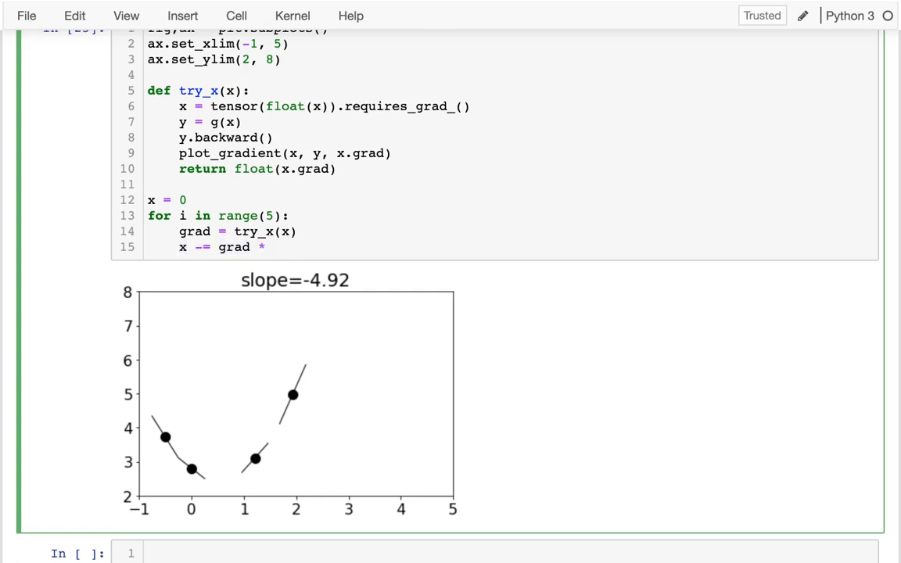
{"action": "type", "text": "0.1"}
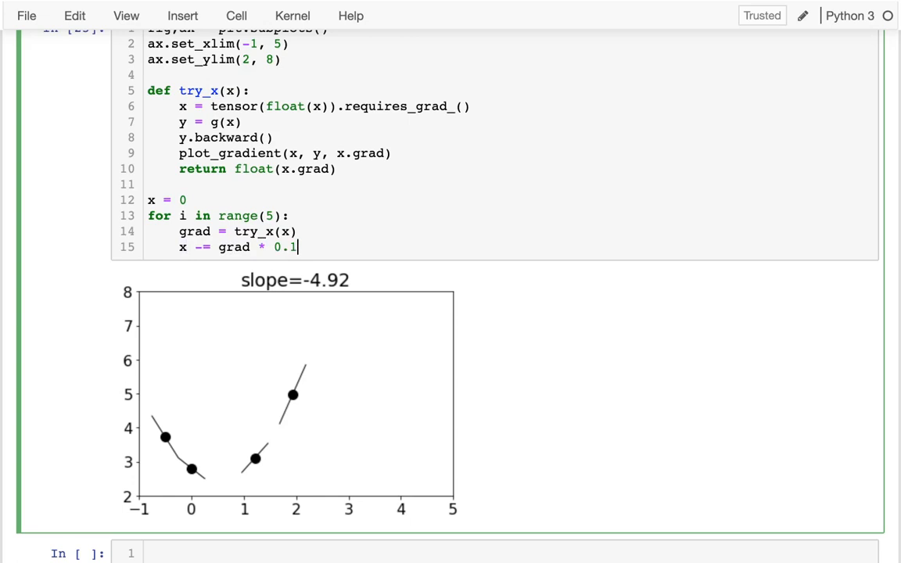
{"action": "left_click", "coordinate": [274, 247]}
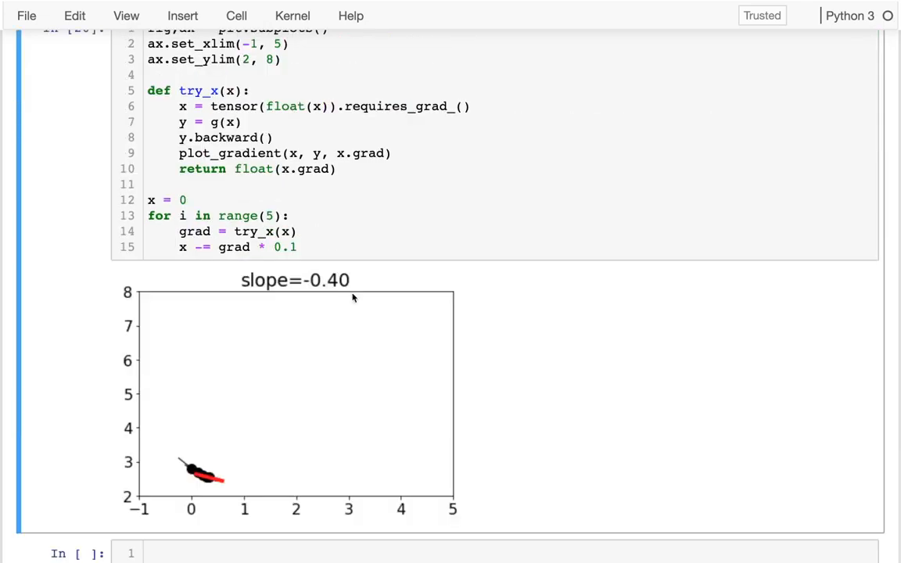
{"action": "left_click", "coordinate": [292, 247]}
{"action": "type", "text": "3"}
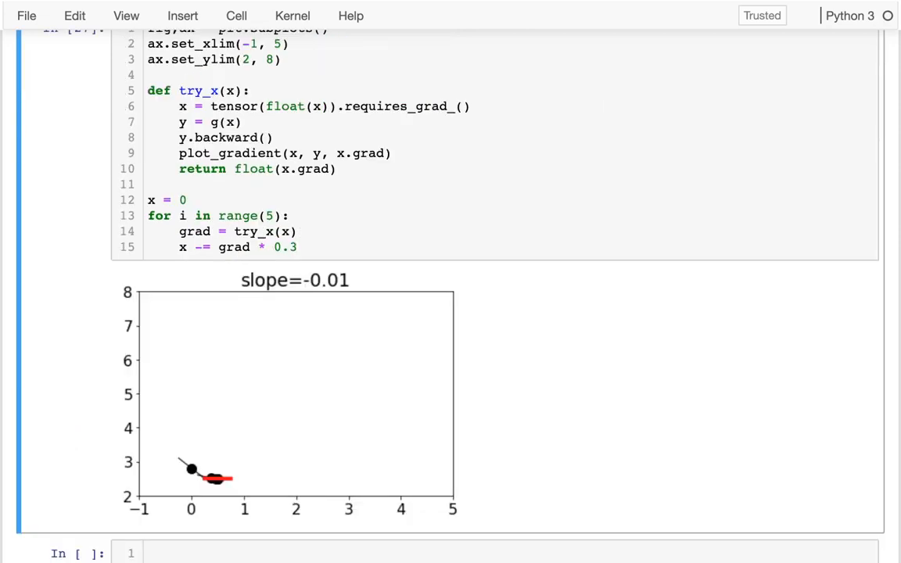
{"action": "mouse_move", "coordinate": [275, 381]}
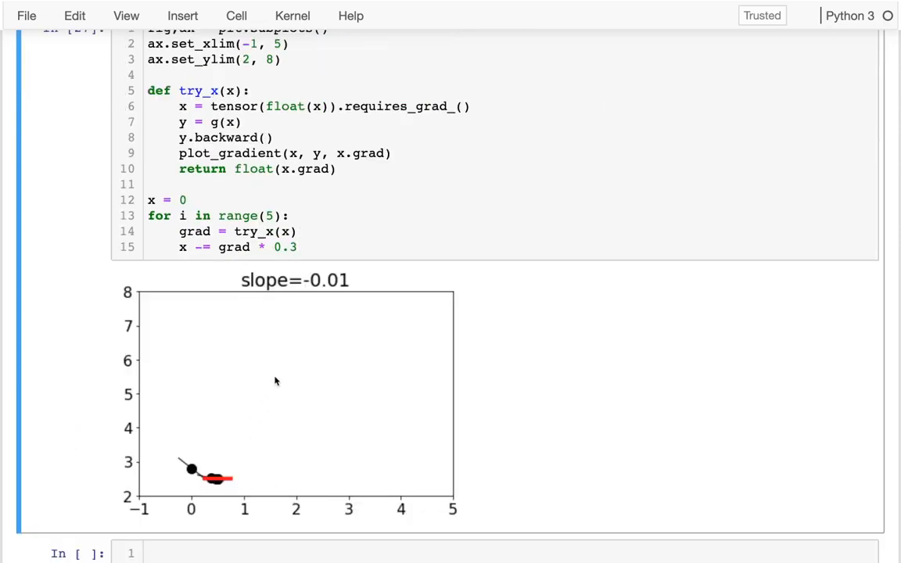
{"action": "mouse_move", "coordinate": [225, 486]}
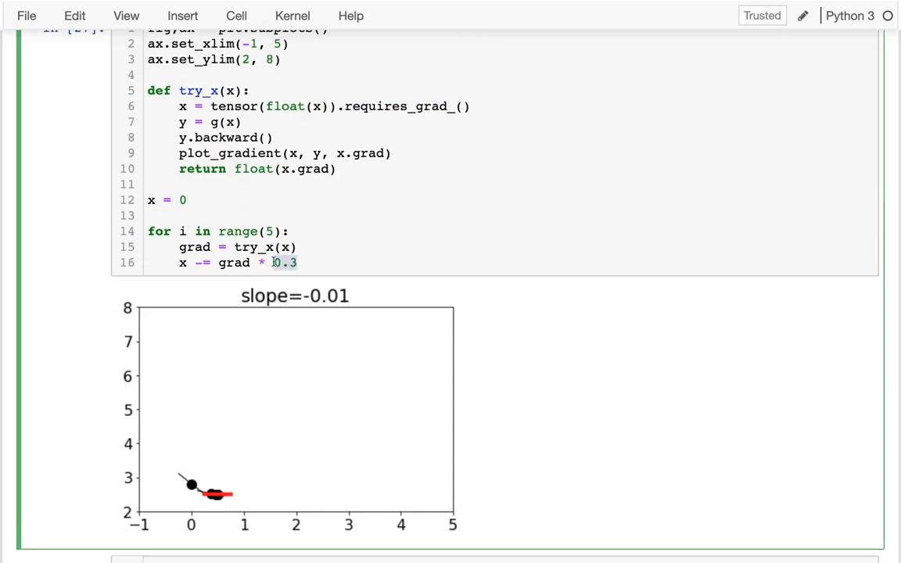
Step: Define learning_rate = 0.1, use it in the update, and run the loop for 50 iterations
{"action": "type", "text": "learn"}
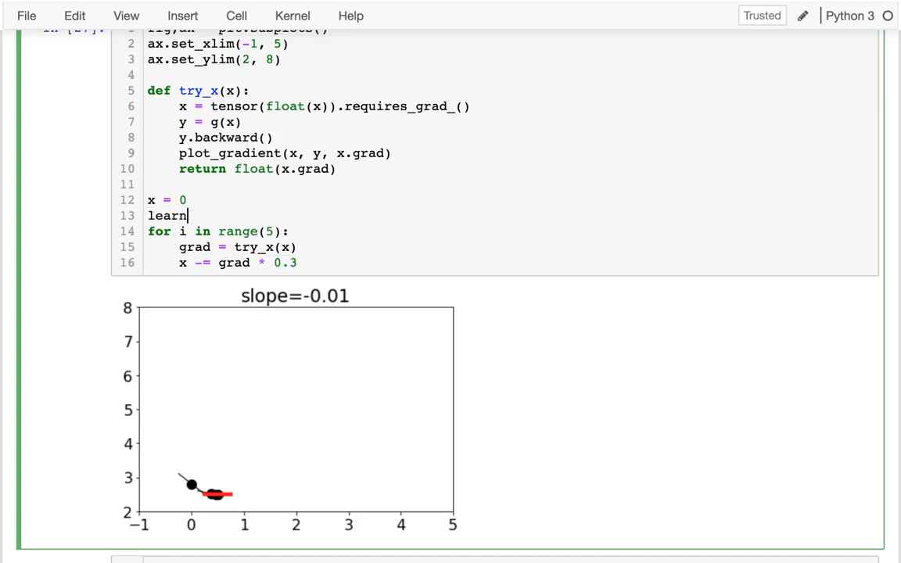
{"action": "type", "text": "ing_ra"}
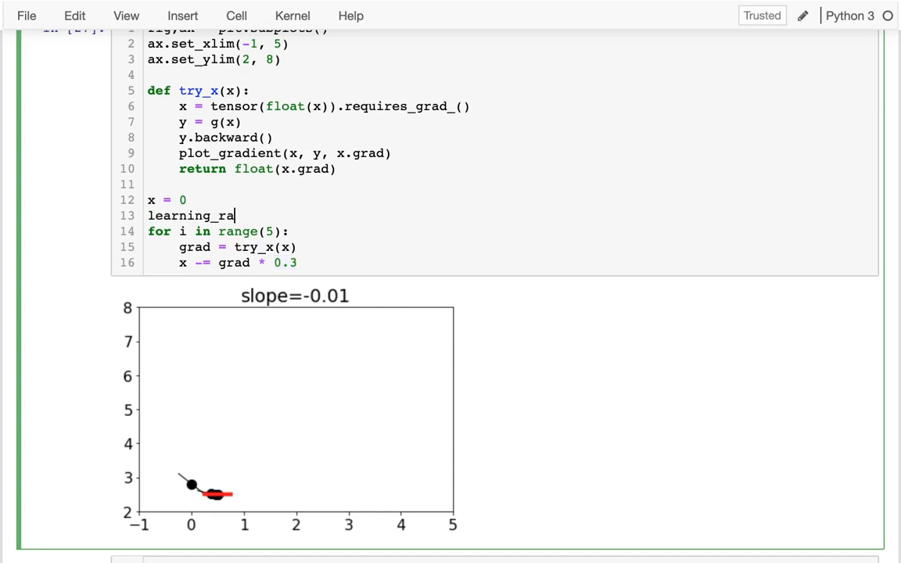
{"action": "type", "text": "te ="}
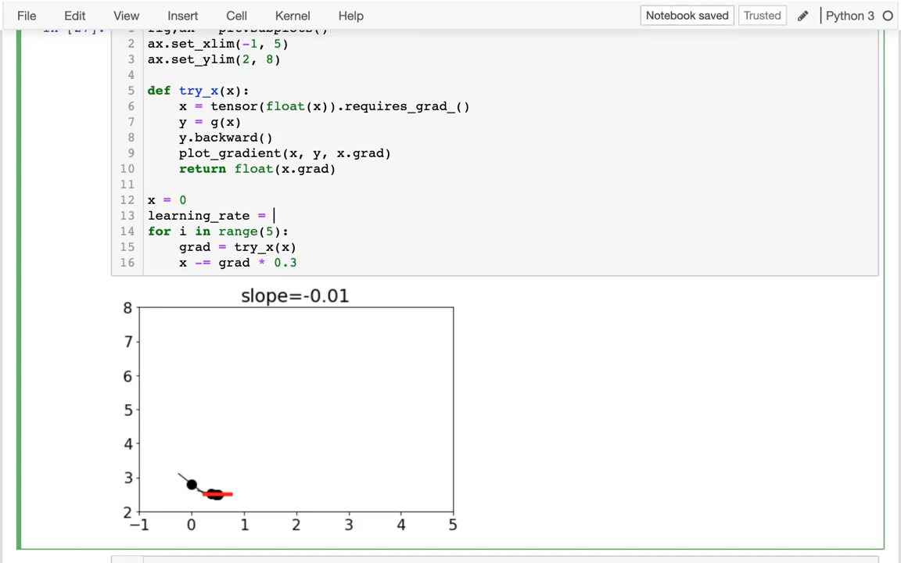
{"action": "type", "text": "0.1"}
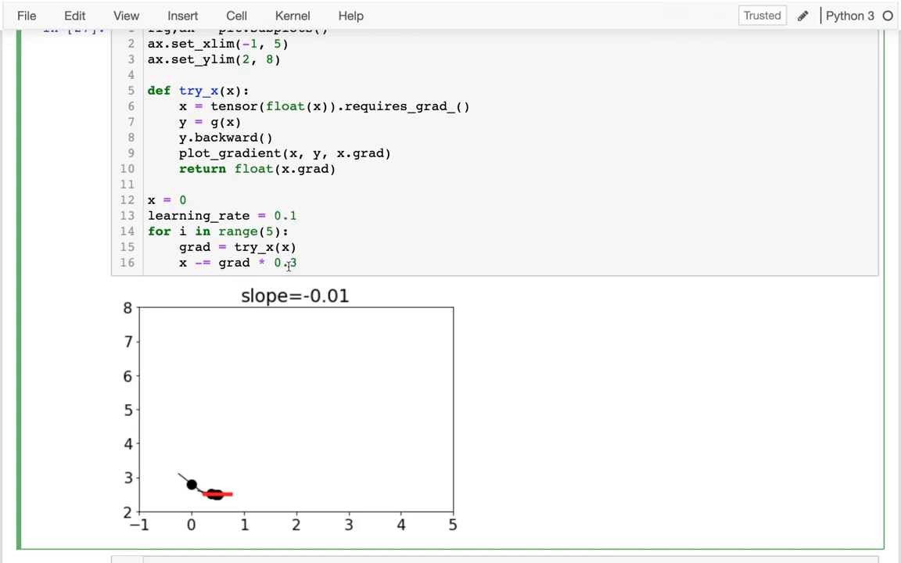
{"action": "type", "text": "lear"}
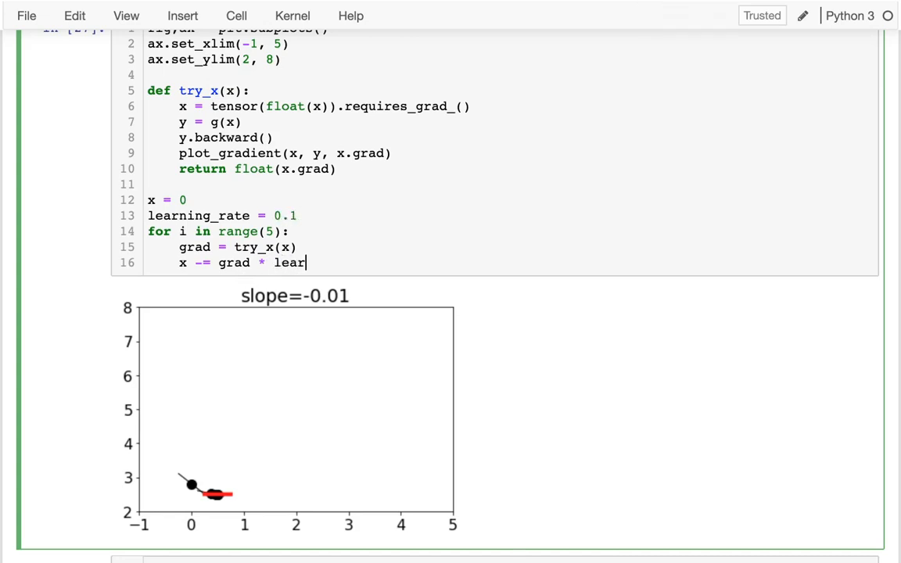
{"action": "type", "text": "ning_rate"}
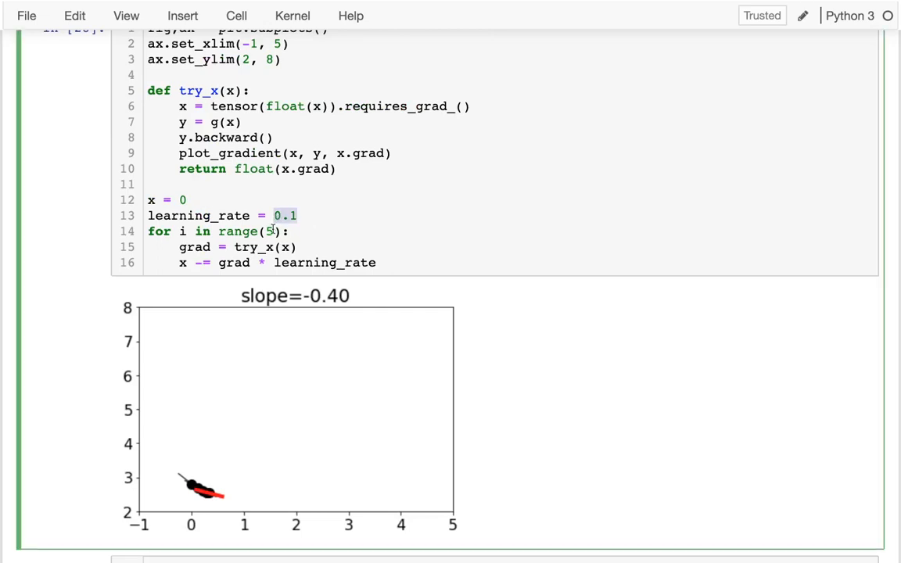
{"action": "type", "text": "0"}
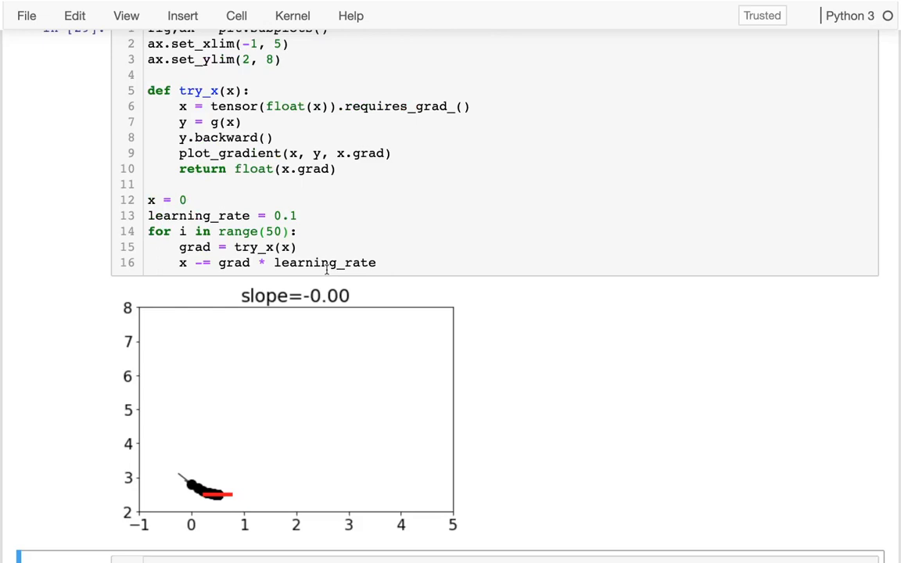
{"action": "mouse_move", "coordinate": [291, 391]}
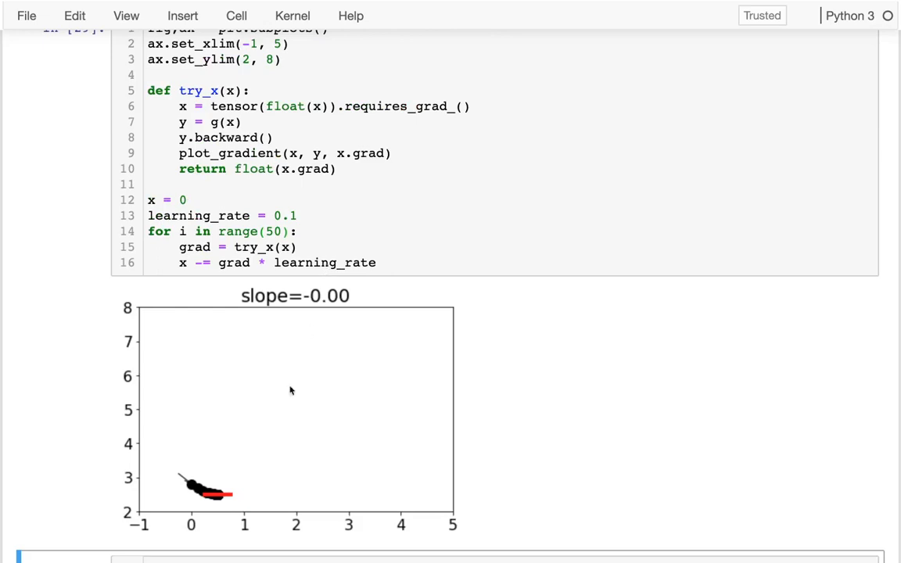
{"action": "mouse_move", "coordinate": [222, 501]}
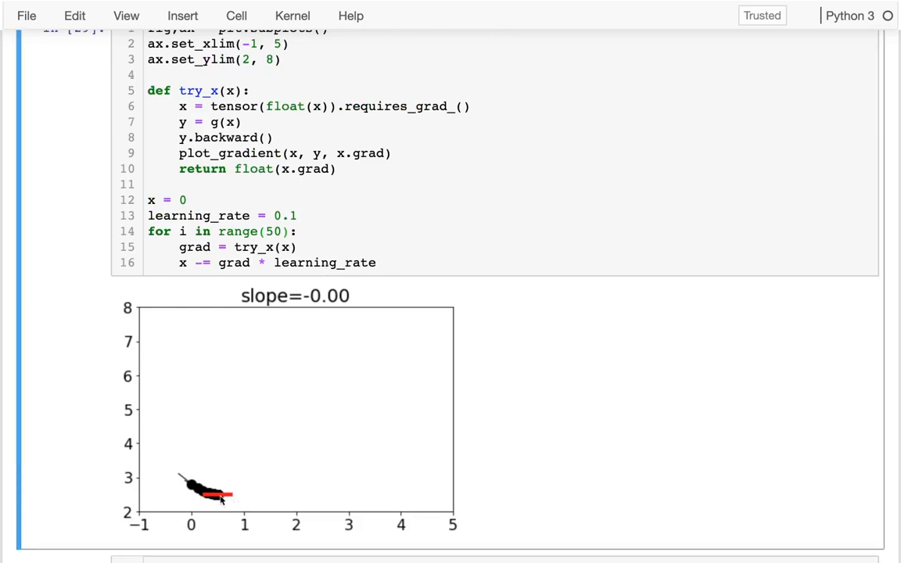
{"action": "mouse_move", "coordinate": [420, 400]}
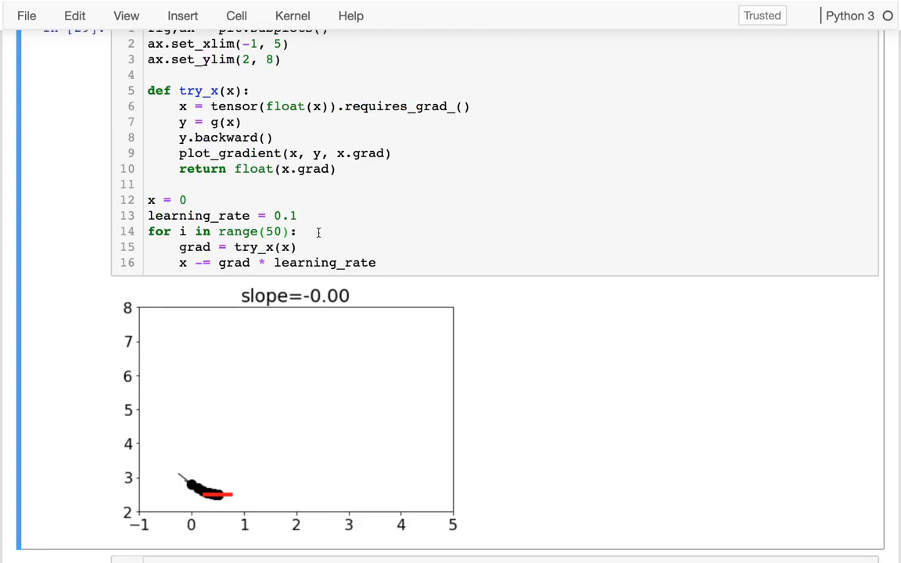
Step: Change the starting value of x and rerun the descent on h for 20 iterations toward x≈1
{"action": "left_click", "coordinate": [192, 200]}
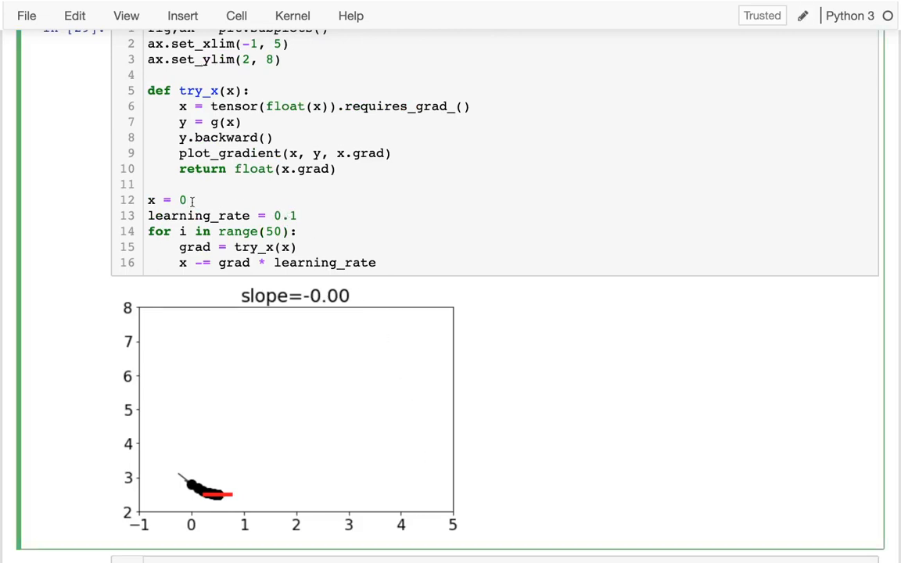
{"action": "type", "text": "3"}
{"action": "type", "text": "h"}
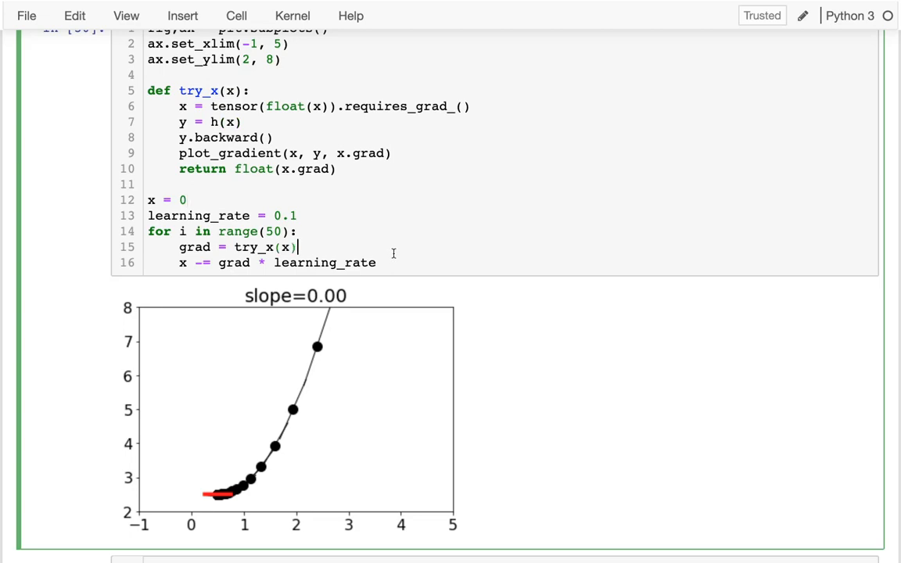
{"action": "type", "text": "2"}
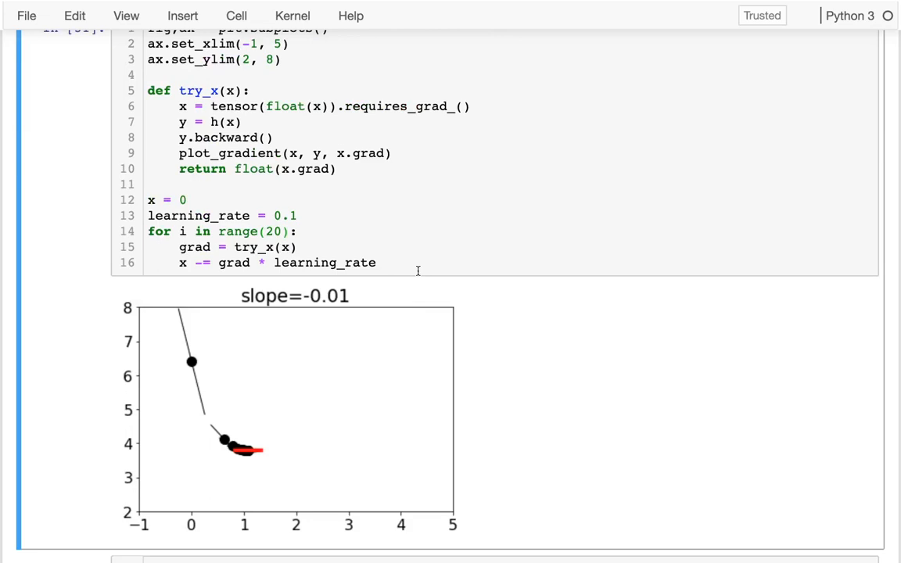
{"action": "mouse_move", "coordinate": [198, 196]}
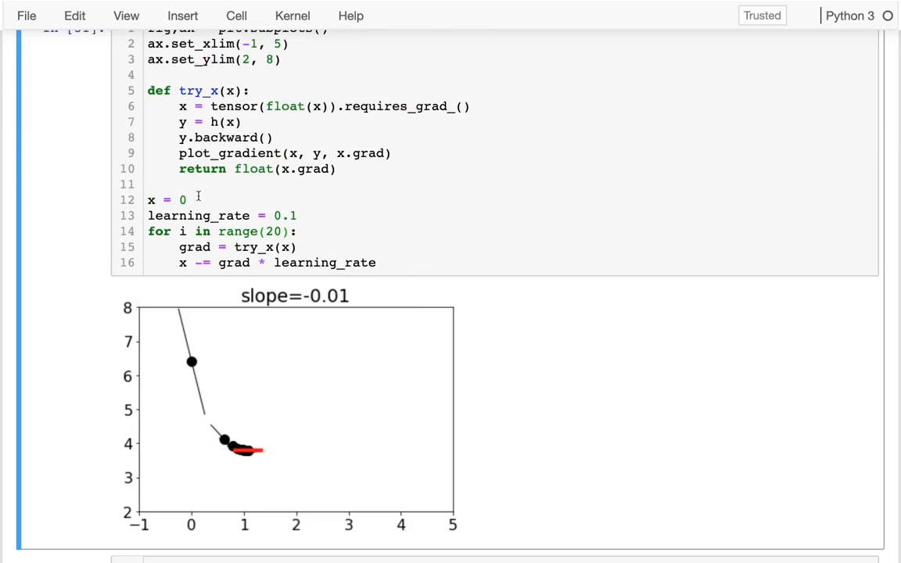
{"action": "mouse_move", "coordinate": [389, 263]}
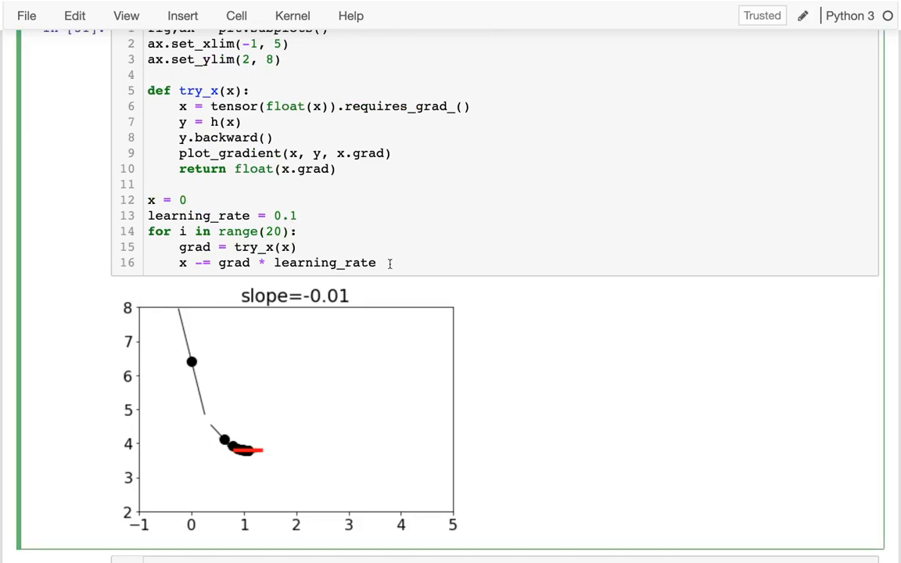
Step: Add print(x, h(x)) after the loop with a comment recording 1.0785… 3.7922…, then begin resetting x
{"action": "key", "text": "enter"}
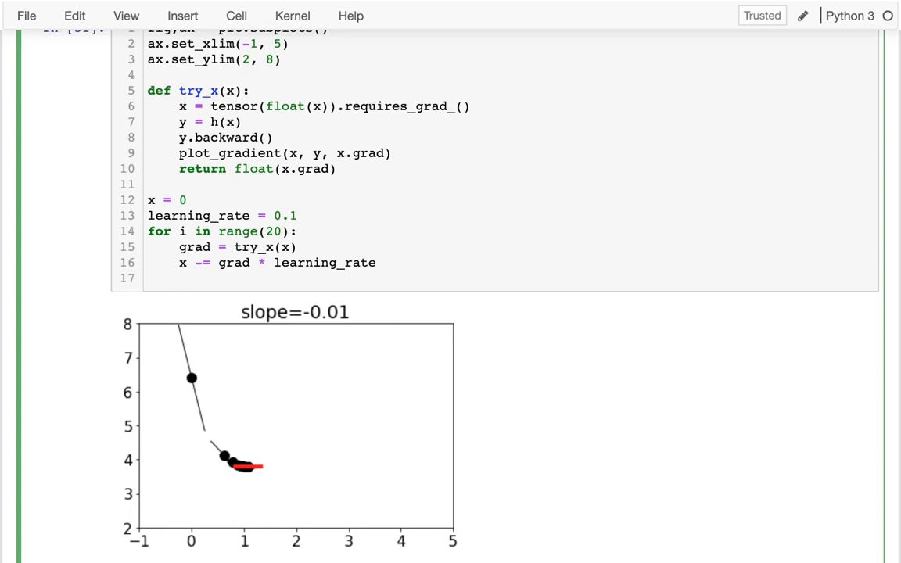
{"action": "type", "text": "print(x,"}
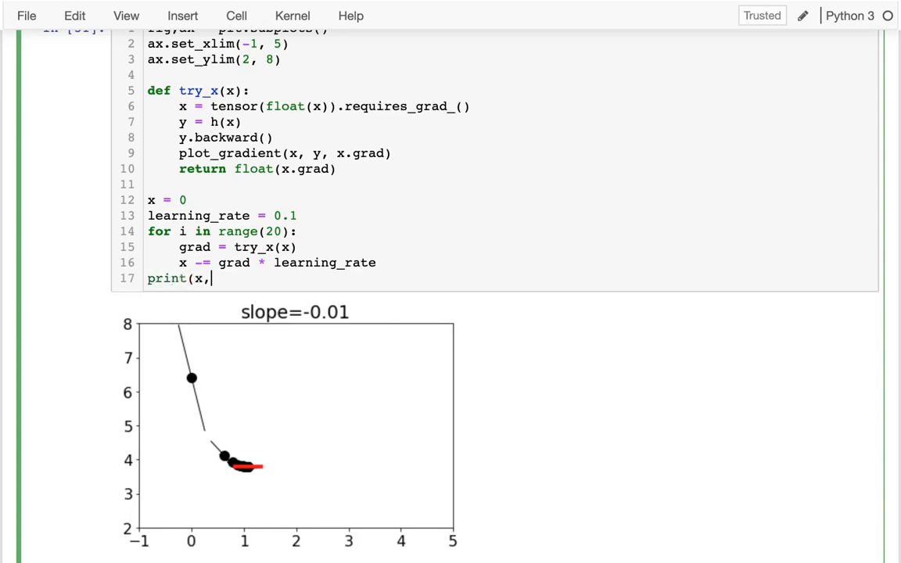
{"action": "type", "text": "h(x)) #"}
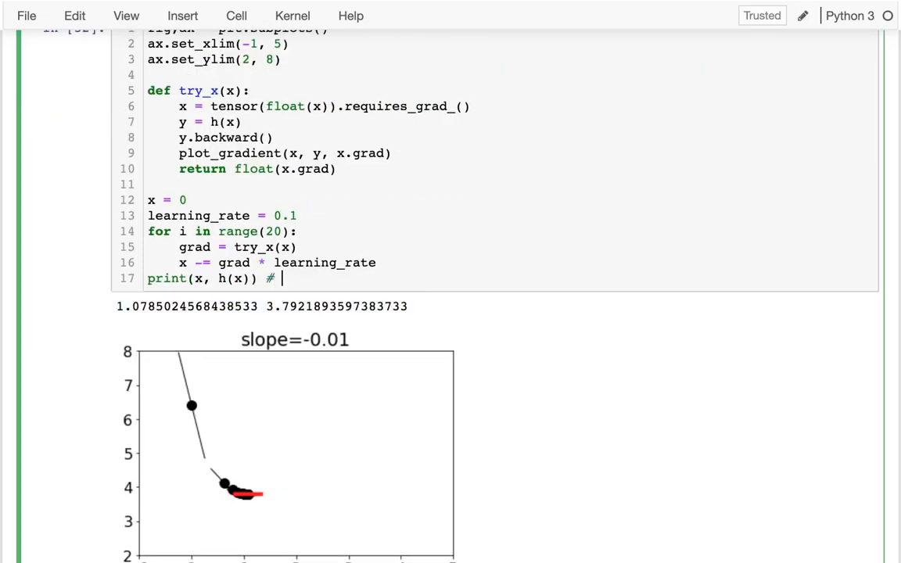
{"action": "type", "text": "1.0785024568438533 3.7921893597383733"}
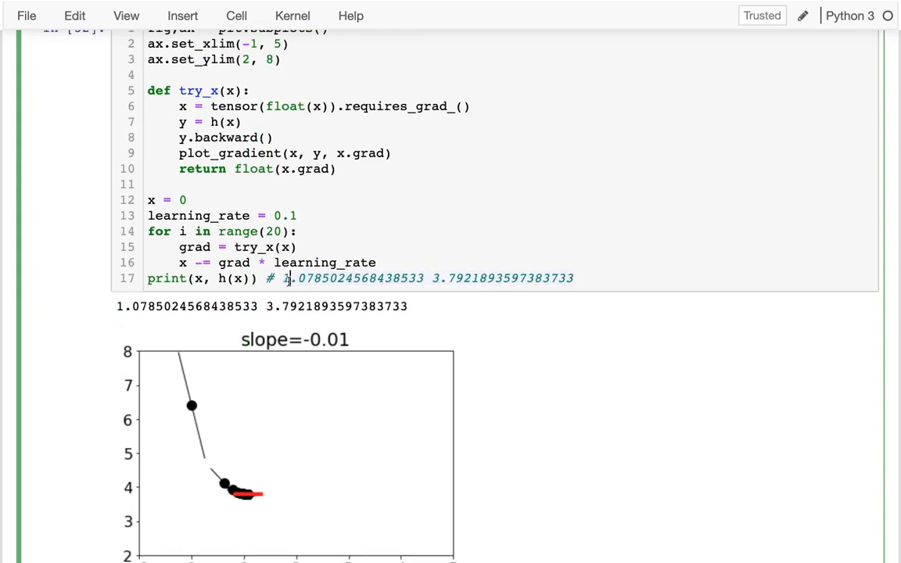
{"action": "type", "text": "x="}
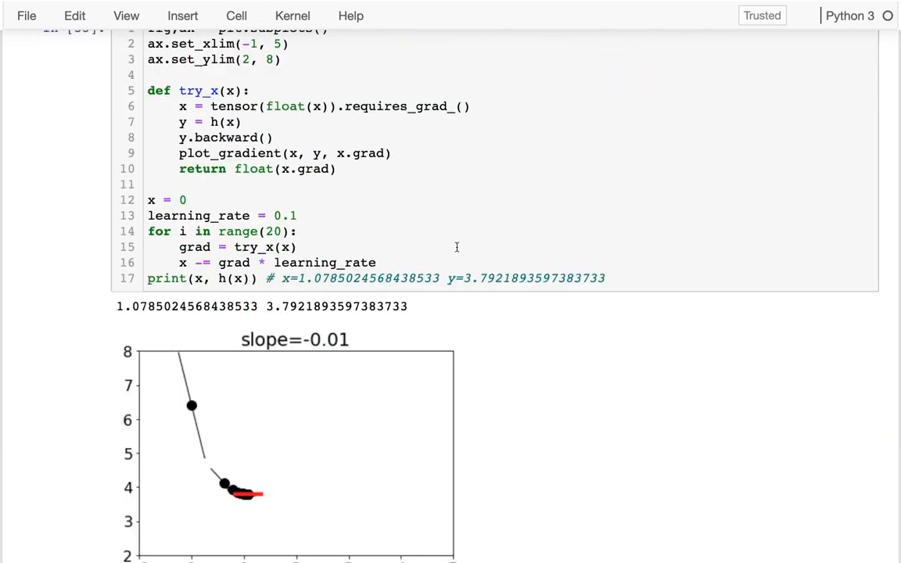
{"action": "mouse_move", "coordinate": [241, 210]}
{"action": "type", "text": "4"}
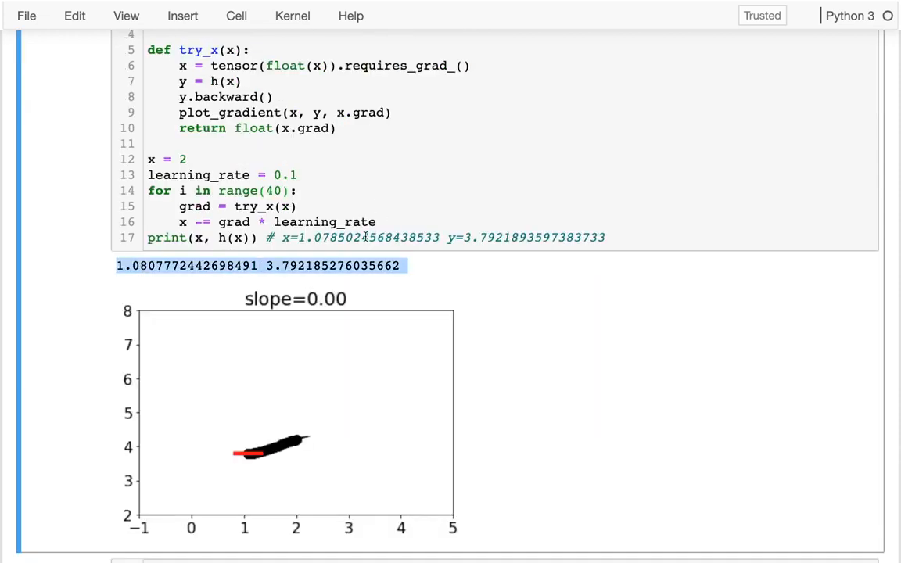
Step: Change the starting x (3, then 5), rerun, and select the recorded y value to update it
{"action": "left_click", "coordinate": [475, 238]}
{"action": "type", "text": "3"}
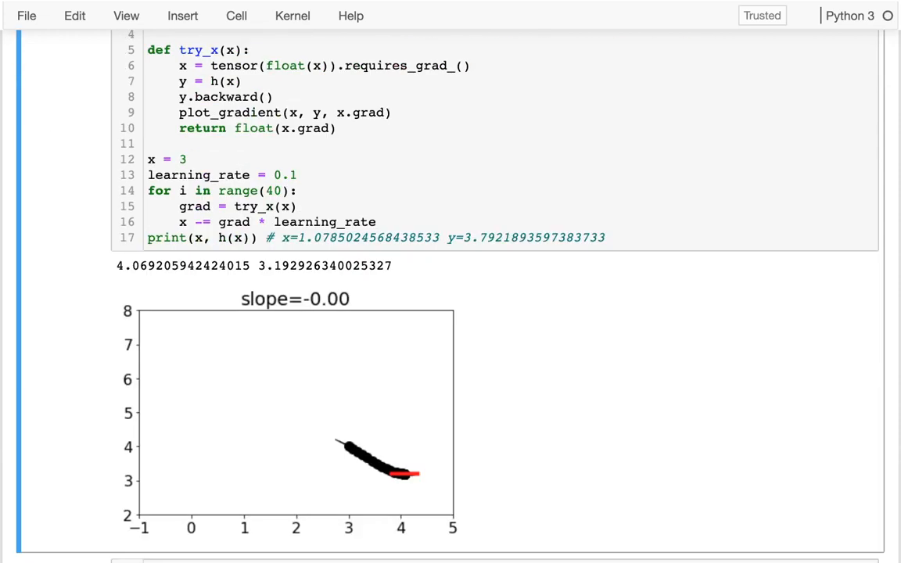
{"action": "mouse_move", "coordinate": [244, 184]}
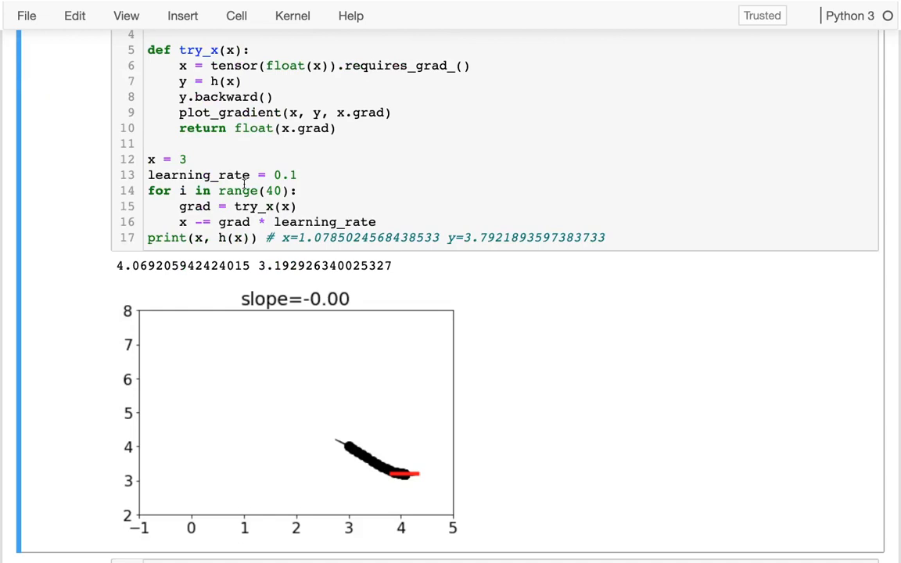
{"action": "mouse_move", "coordinate": [190, 158]}
{"action": "type", "text": "5"}
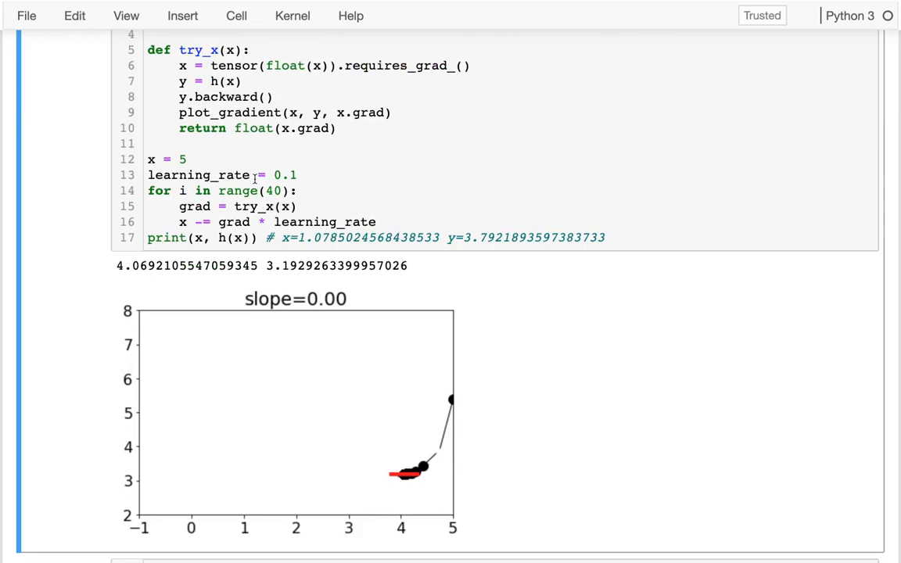
{"action": "key", "text": "ctrl+s"}
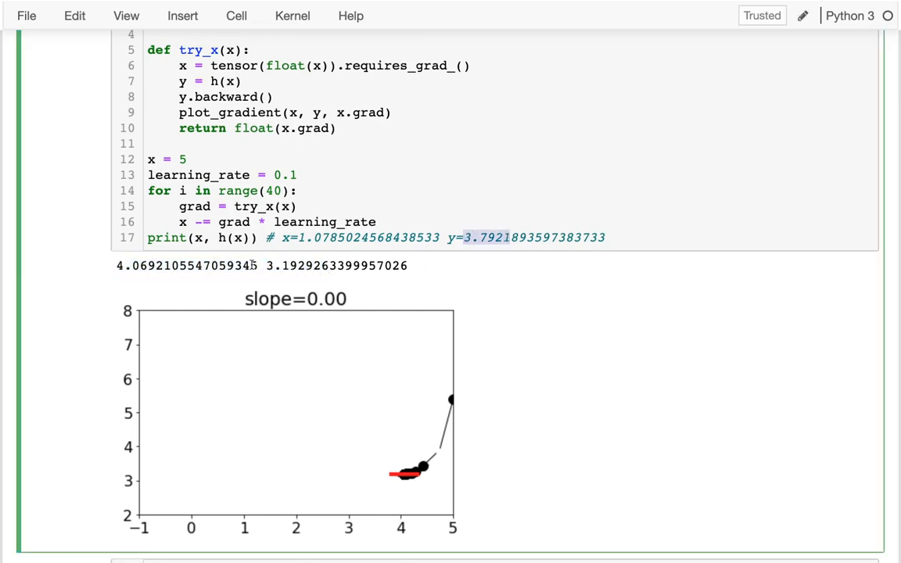
{"action": "double_click", "coordinate": [293, 265]}
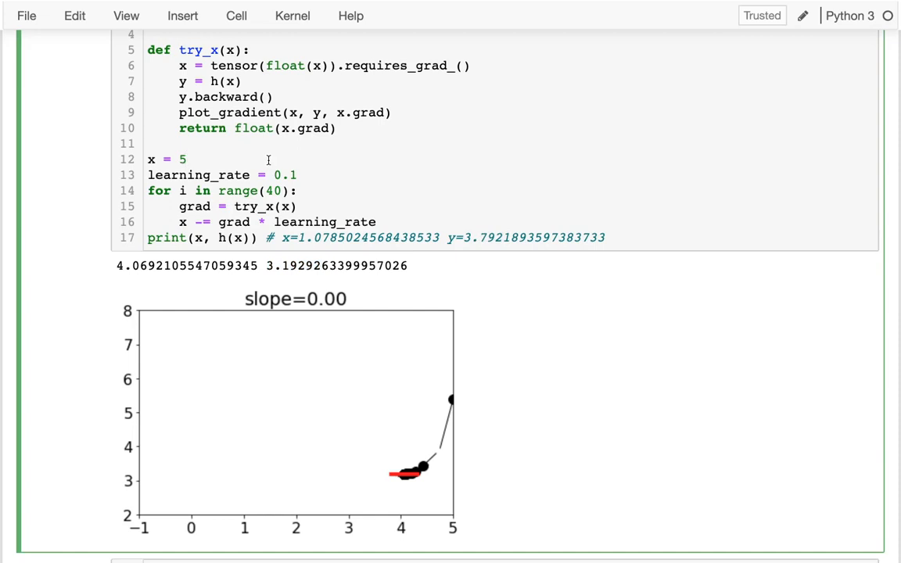
Step: Comment after x = 5: '# starting point might matter, if it's not convex'
{"action": "type", "text": "# starting"}
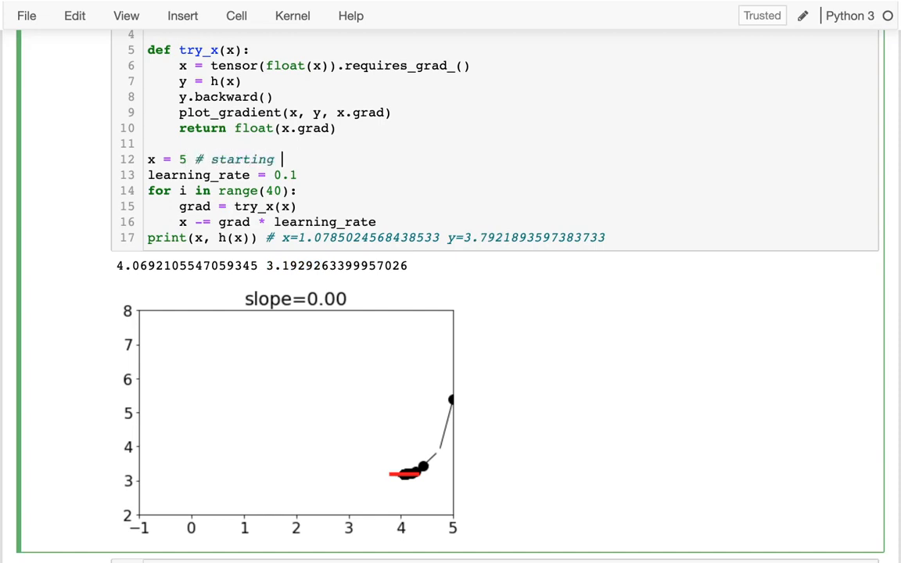
{"action": "type", "text": "point matters,"}
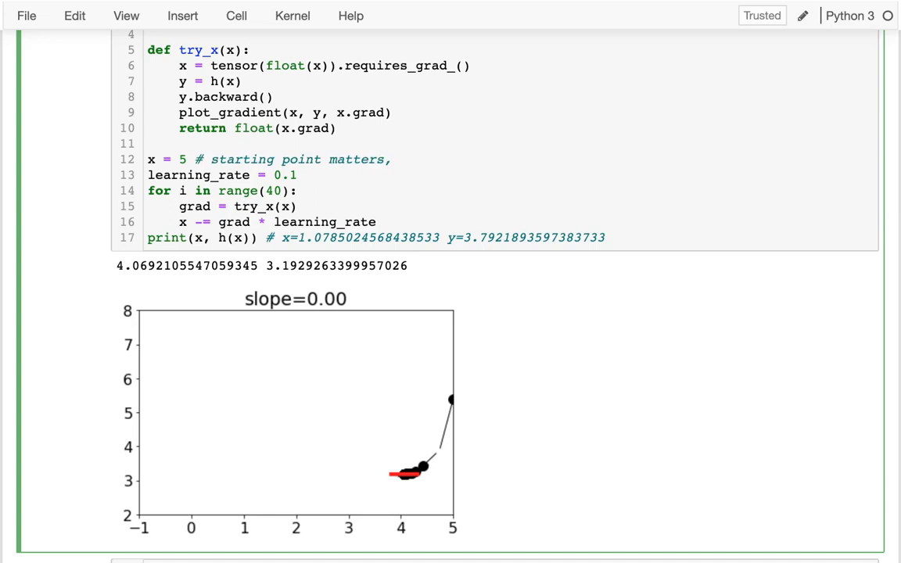
{"action": "type", "text": "if"}
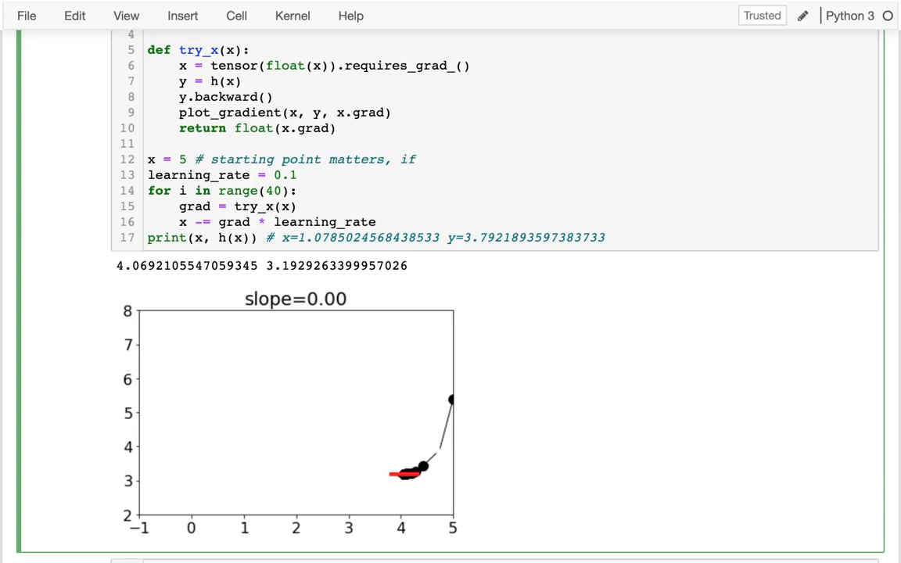
{"action": "type", "text": "it's not"}
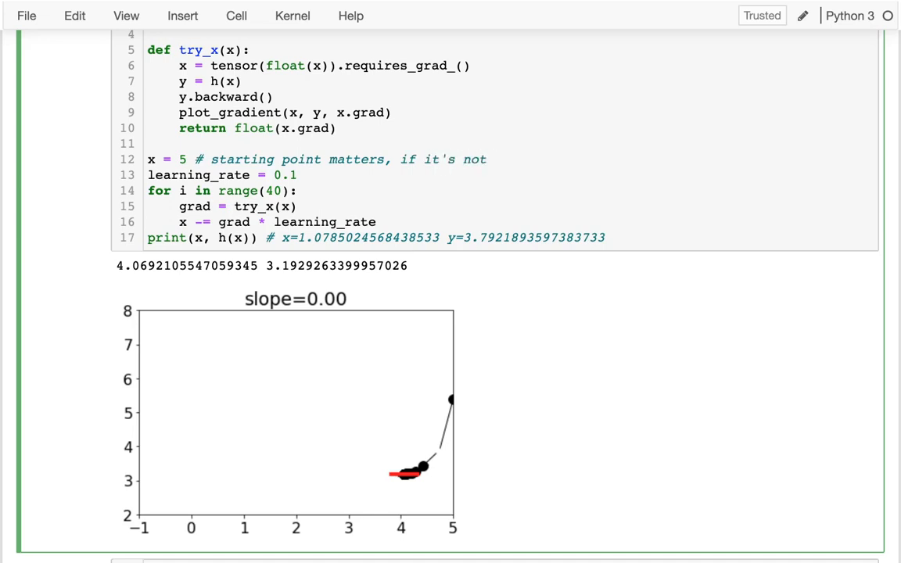
{"action": "type", "text": "con"}
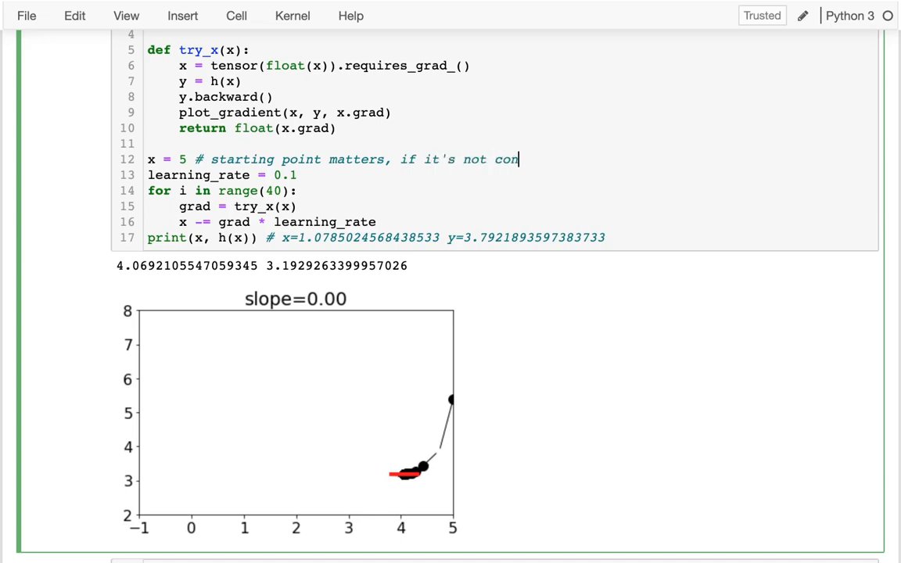
{"action": "type", "text": "vex"}
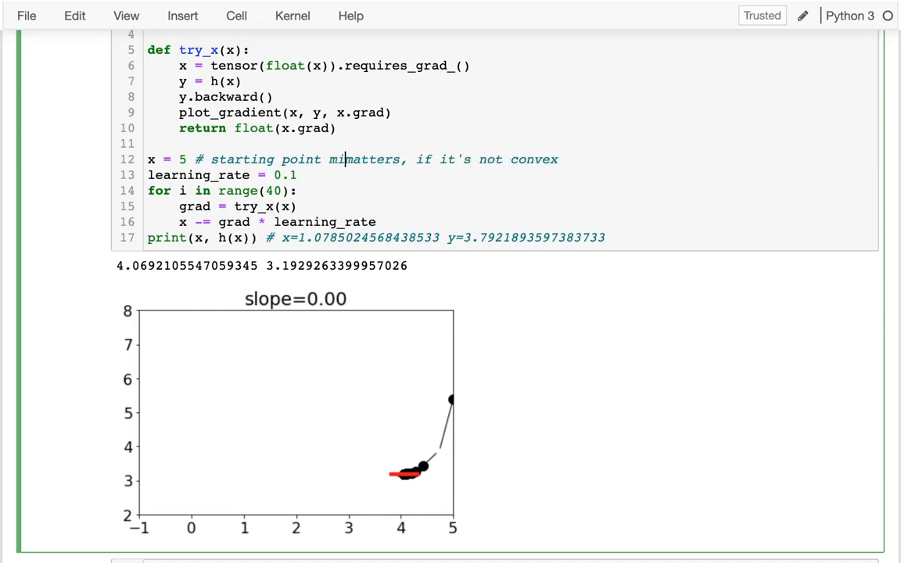
{"action": "type", "text": "ght"}
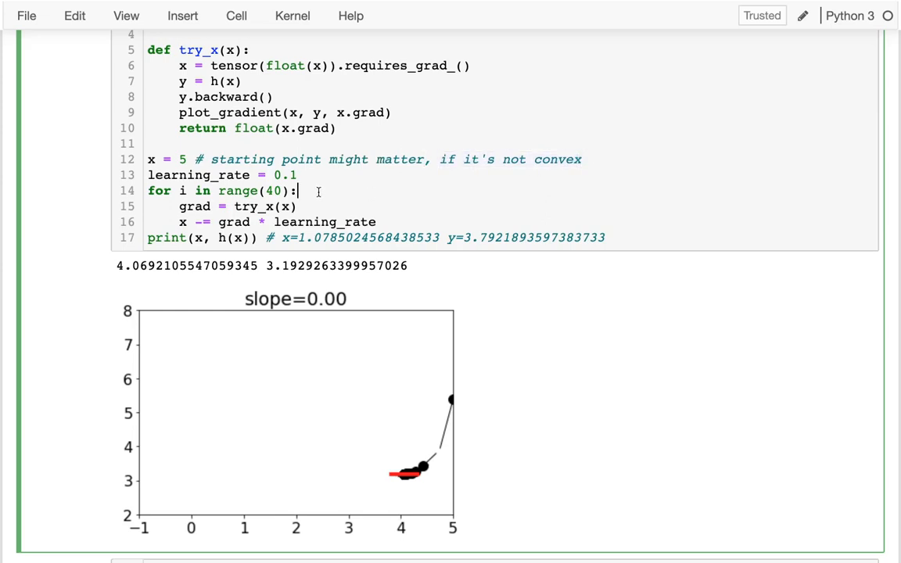
Step: Add '# TODO: stop when it seems we've found the best x' after the for line
{"action": "type", "text": "# TODO:"}
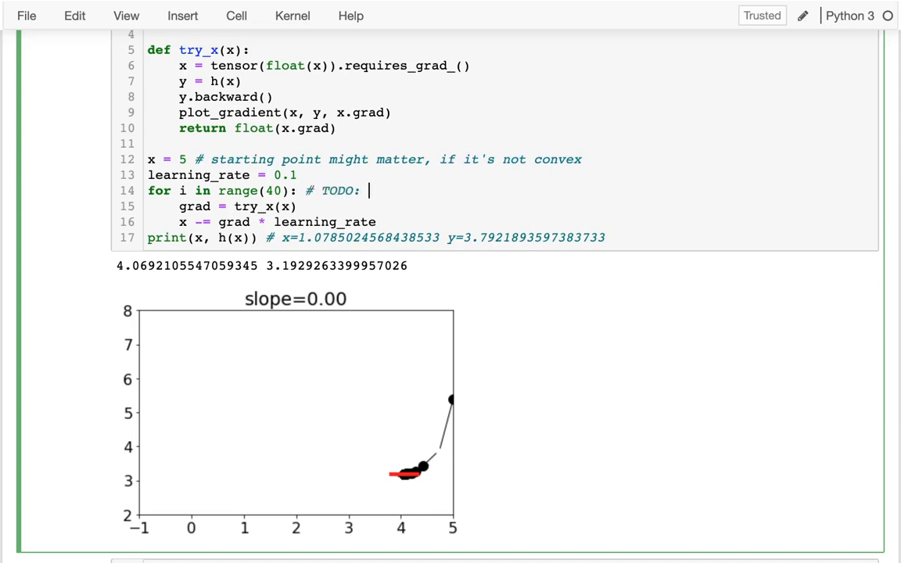
{"action": "type", "text": "stop when it"}
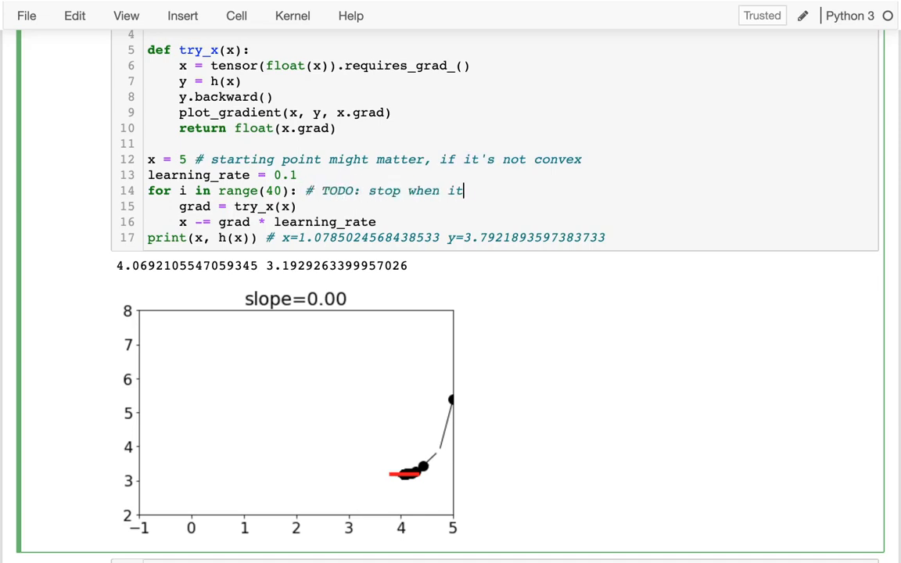
{"action": "type", "text": "seems we've"}
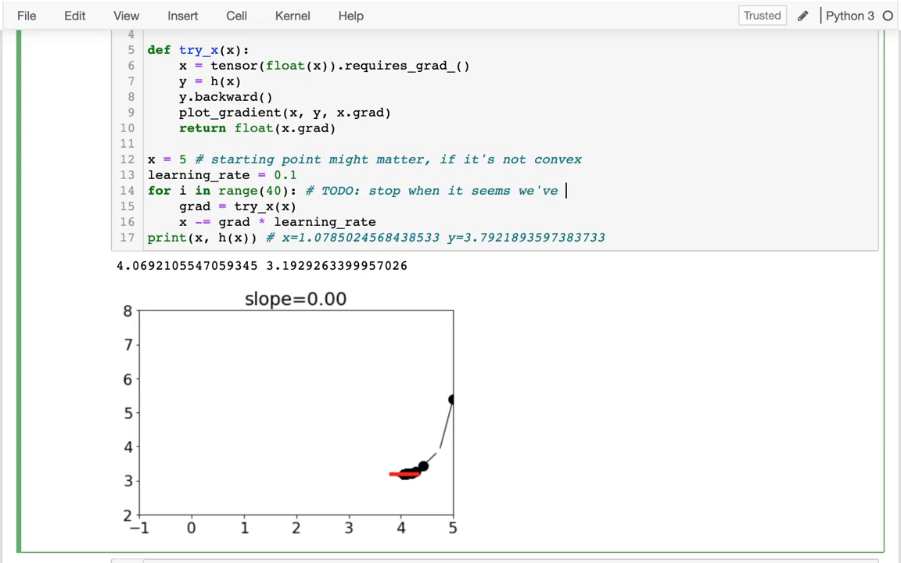
{"action": "type", "text": "found the best x"}
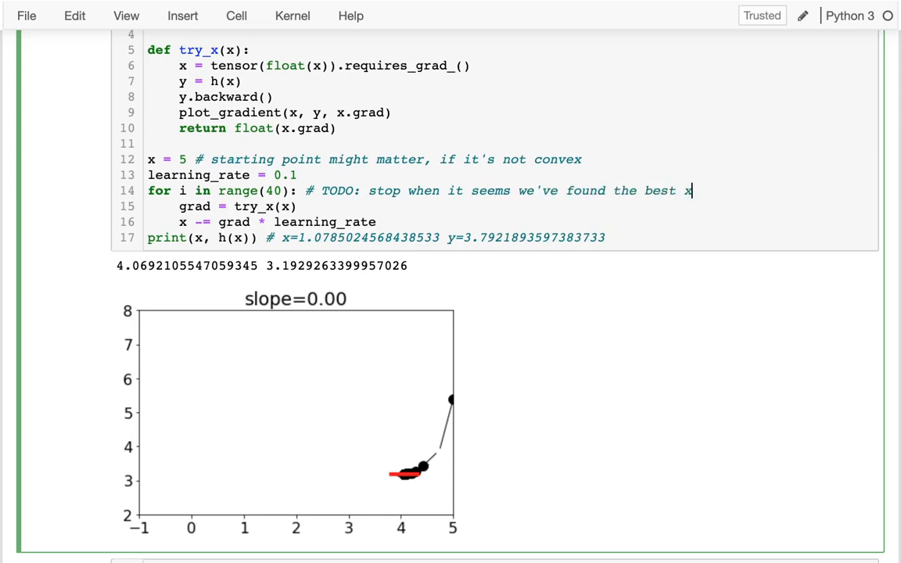
{"action": "mouse_move", "coordinate": [376, 246]}
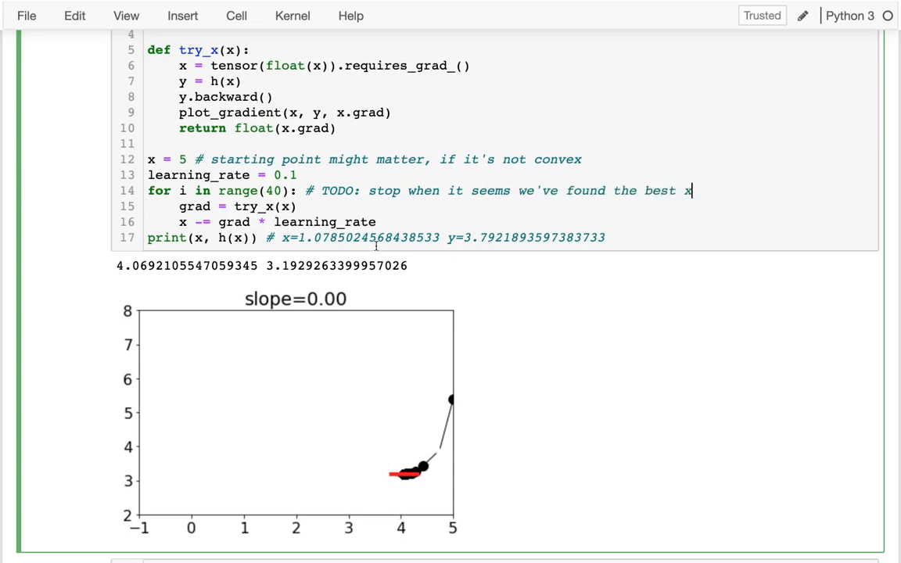